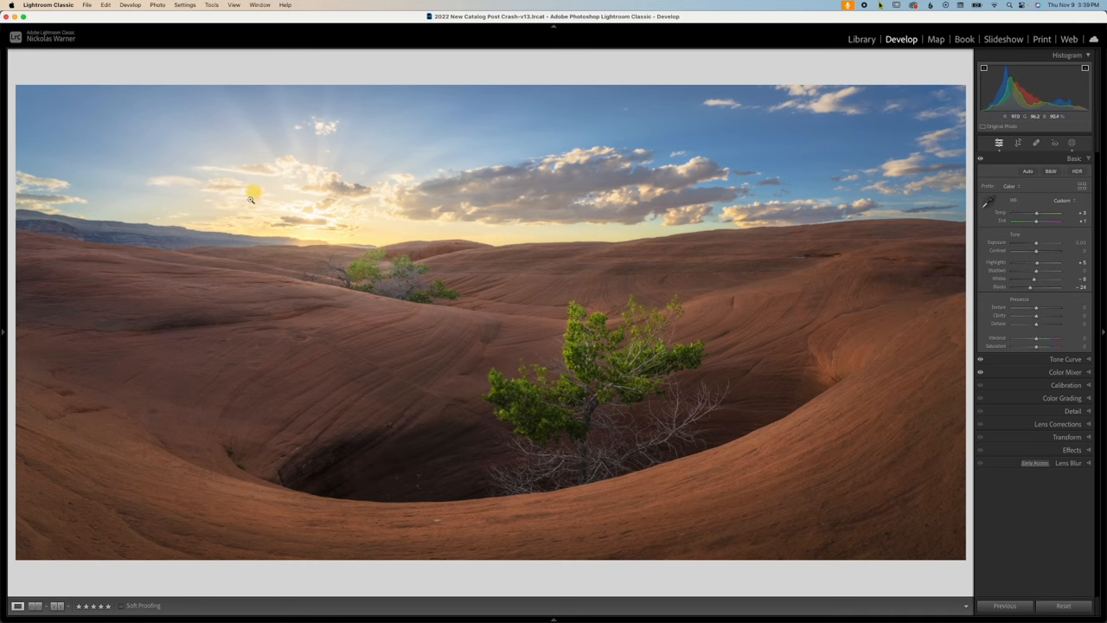
pyautogui.moveTo(303, 233)
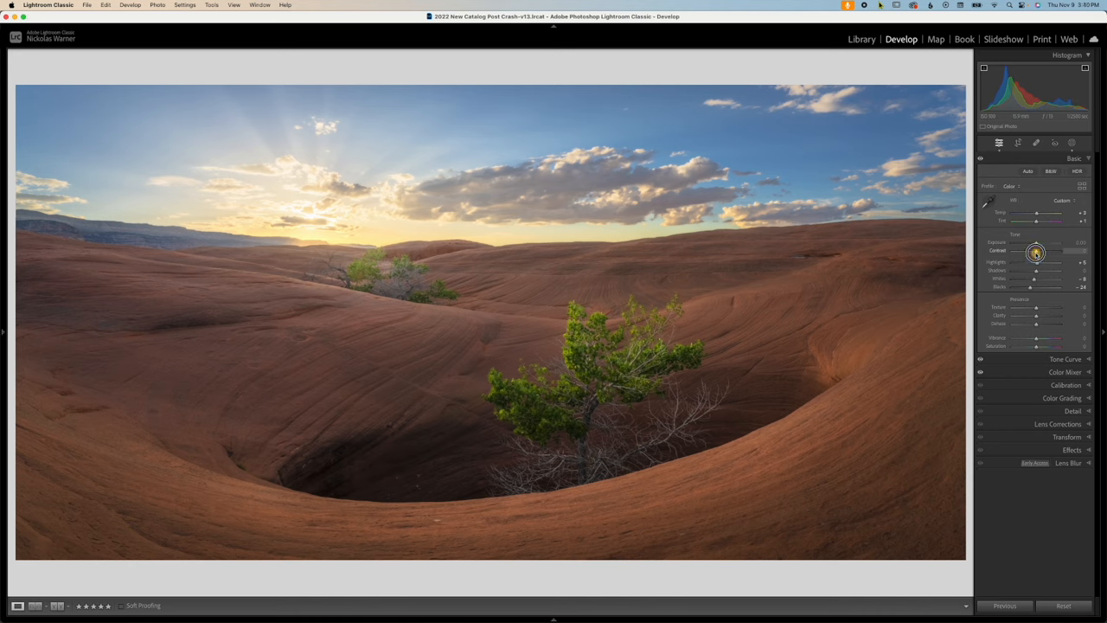
# Boost overall contrast, then add a Luminance Range mask narrowed to the desert photo's mid-tones
pyautogui.moveTo(1035, 251); pyautogui.dragTo(1055, 251)
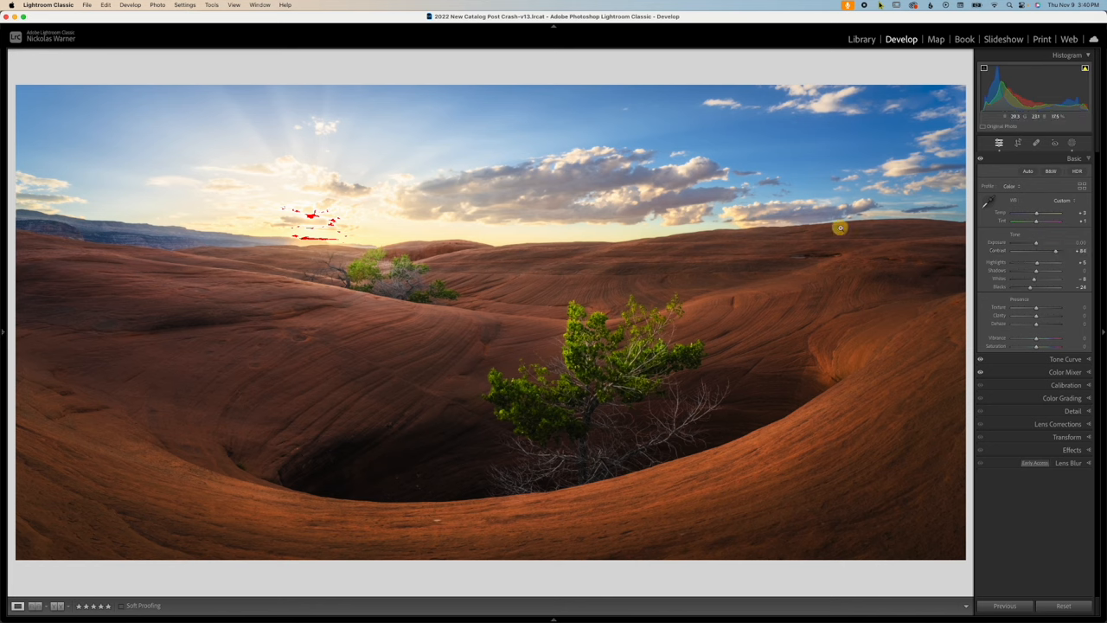
pyautogui.moveTo(639, 302)
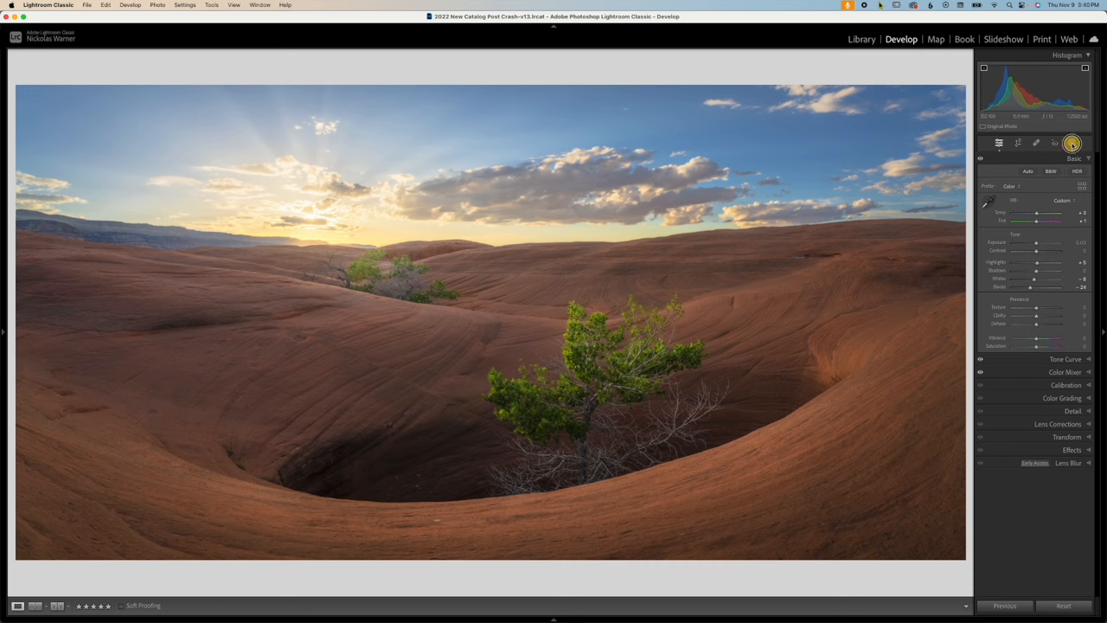
pyautogui.click(1070, 142)
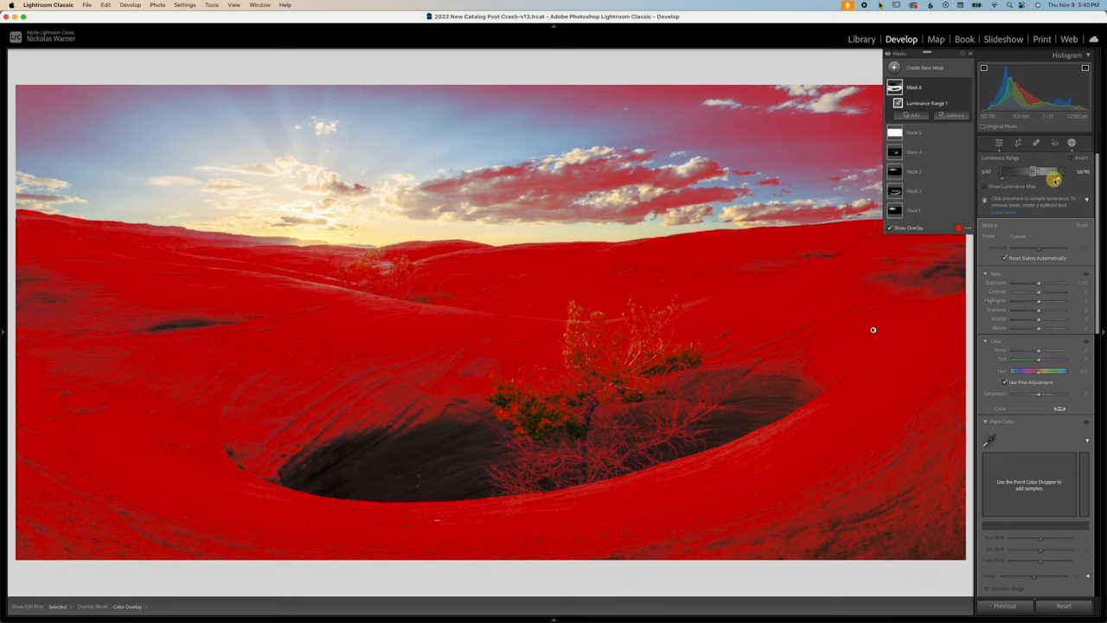
pyautogui.moveTo(1055, 176); pyautogui.dragTo(1042, 173)
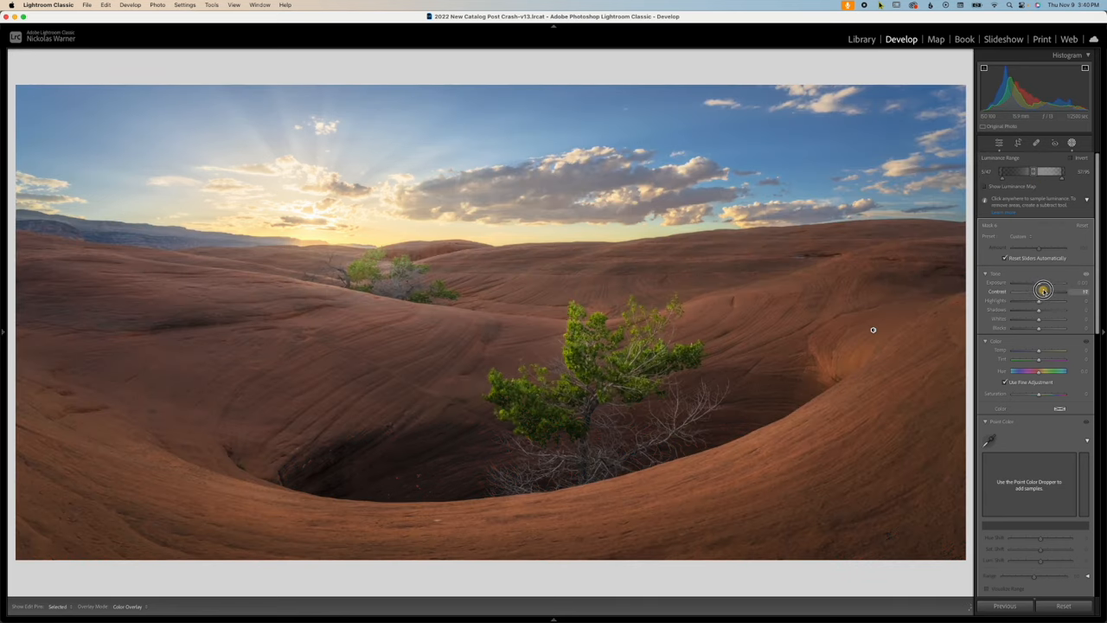
# Raise the Contrast slider within the mid-tone luminance mask of the desert photo
pyautogui.moveTo(1041, 291); pyautogui.dragTo(1068, 290)
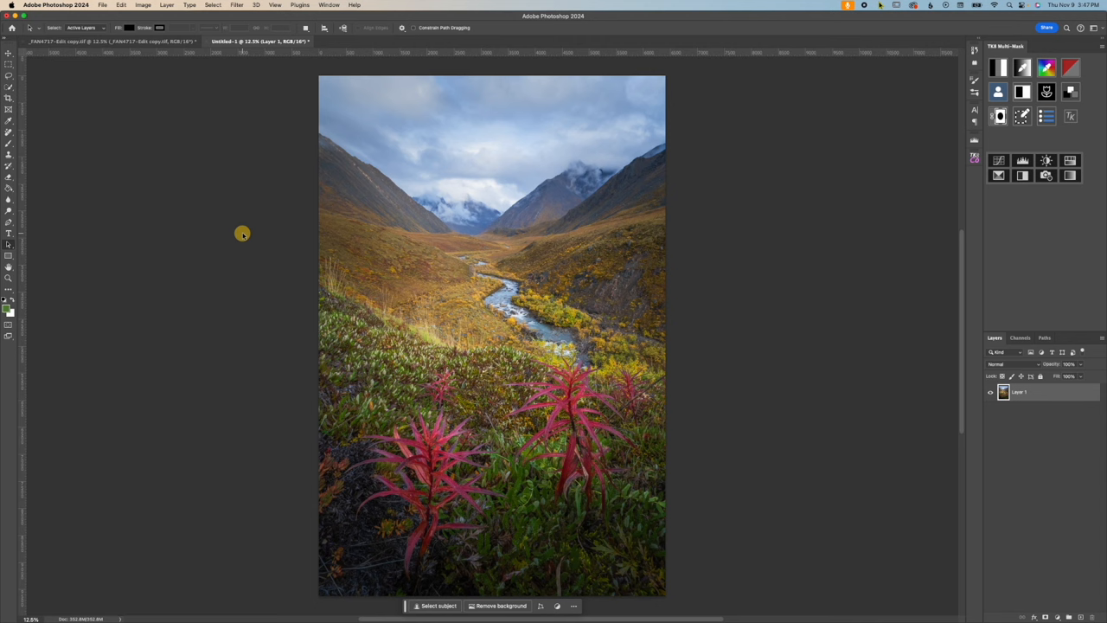
pyautogui.moveTo(213, 5)
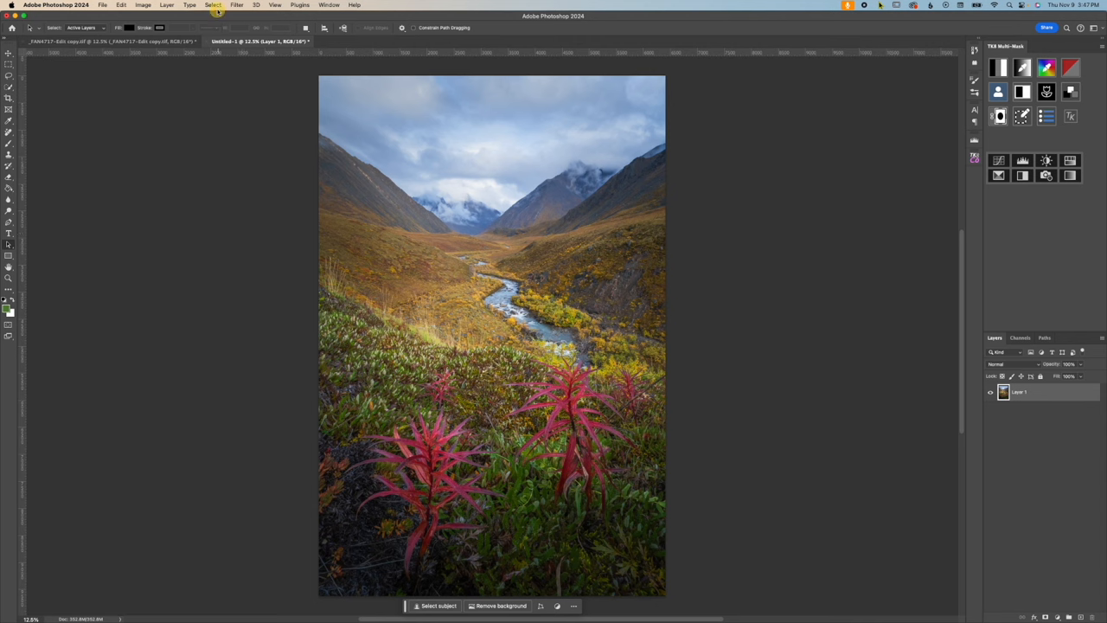
# Start a Color Range selection targeting the Midtones of the valley photo
pyautogui.click(213, 6)
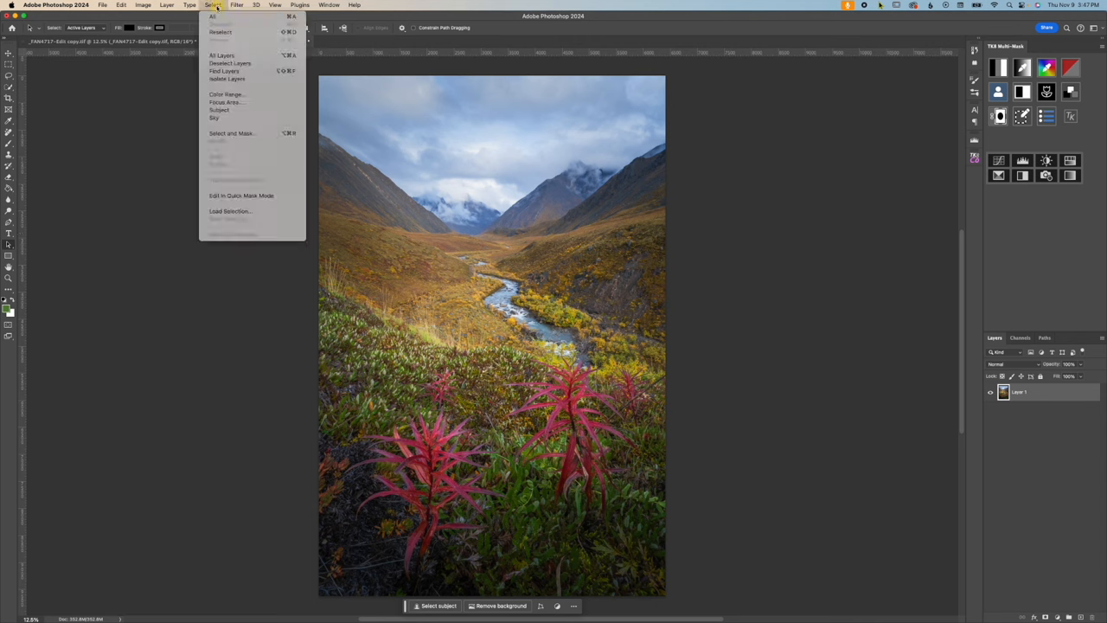
pyautogui.moveTo(226, 93)
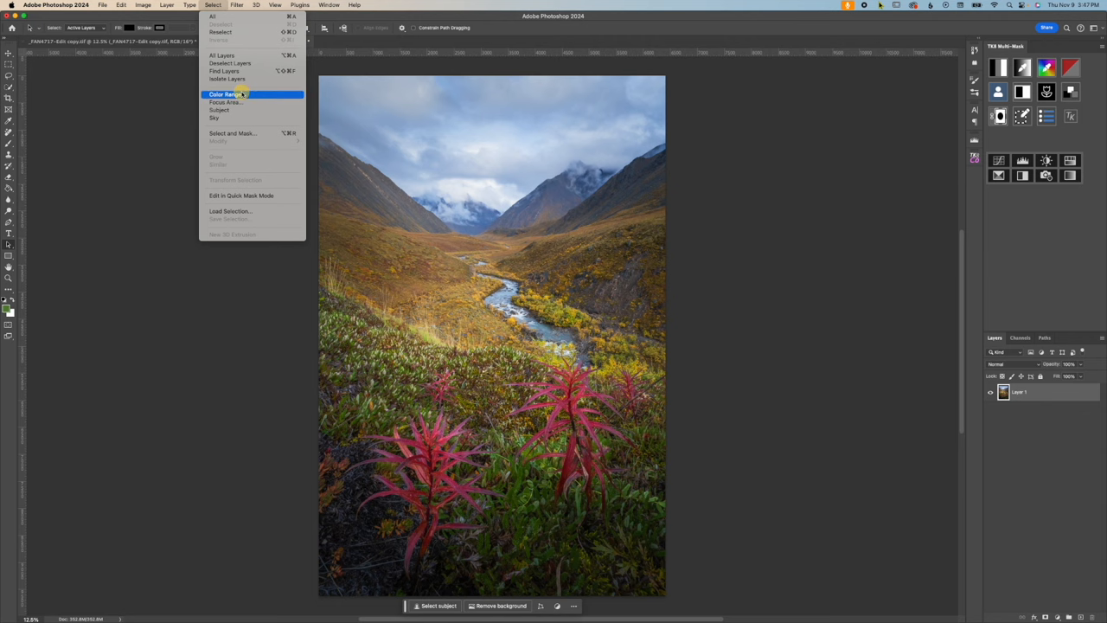
pyautogui.click(225, 94)
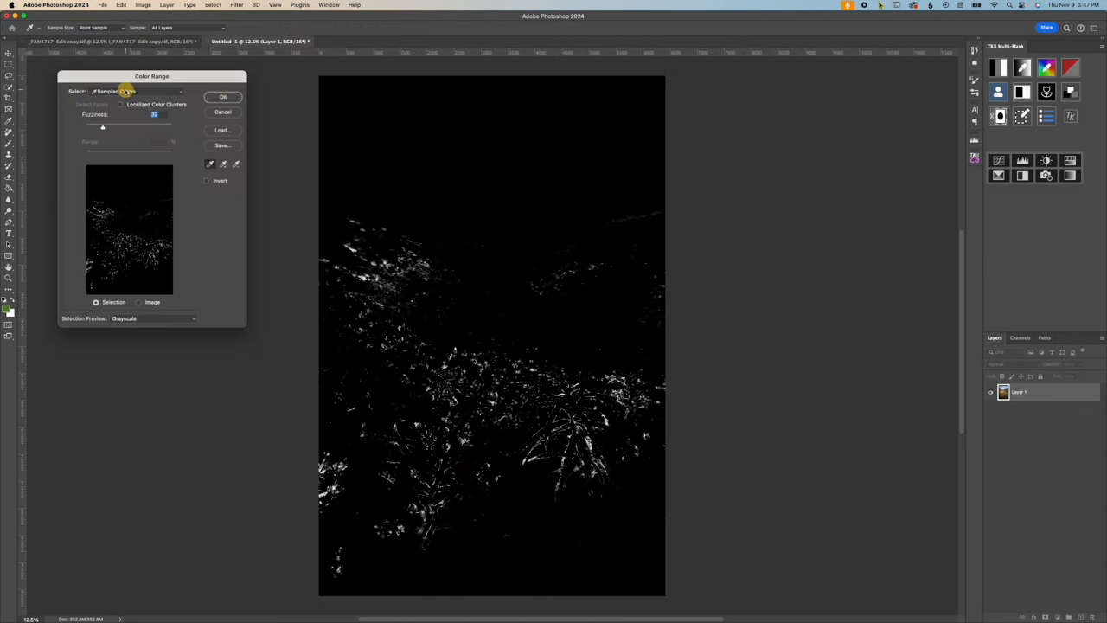
pyautogui.click(135, 90)
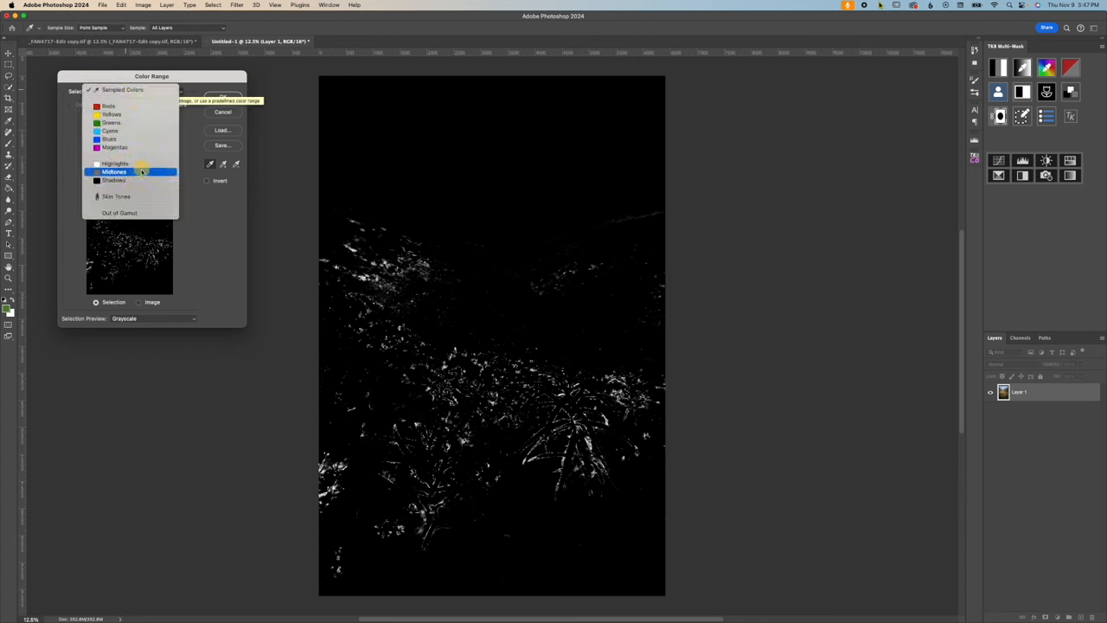
pyautogui.click(114, 172)
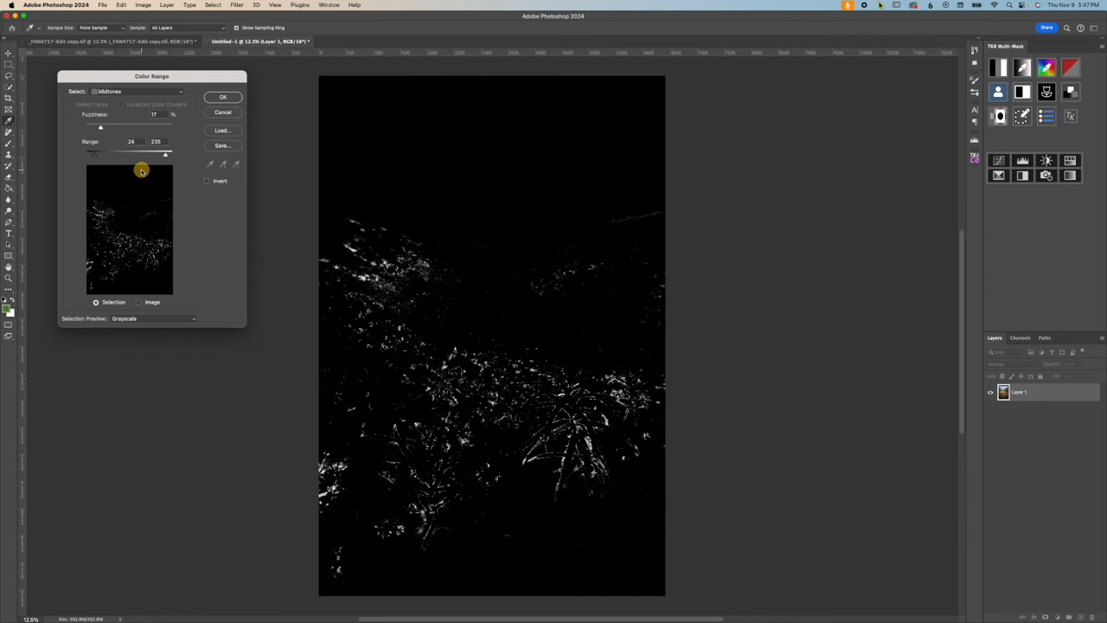
# Adjust the mid-tone range limits and raise Fuzziness for a soft selection, then confirm it
pyautogui.moveTo(101, 154); pyautogui.dragTo(95, 155)
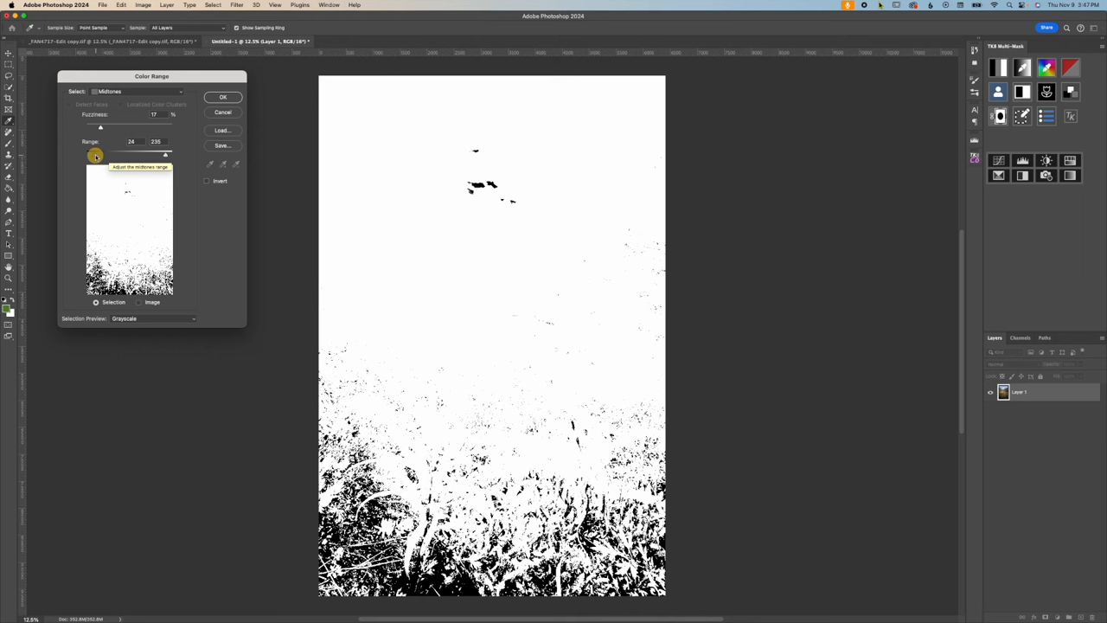
pyautogui.moveTo(100, 154); pyautogui.dragTo(109, 154)
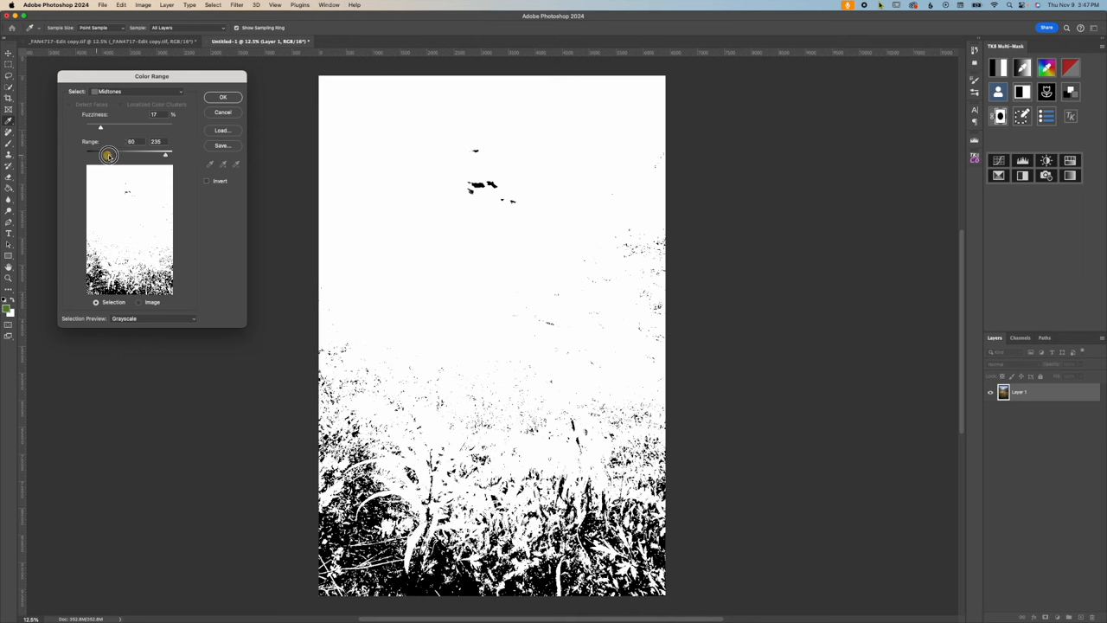
pyautogui.moveTo(100, 153); pyautogui.dragTo(145, 152)
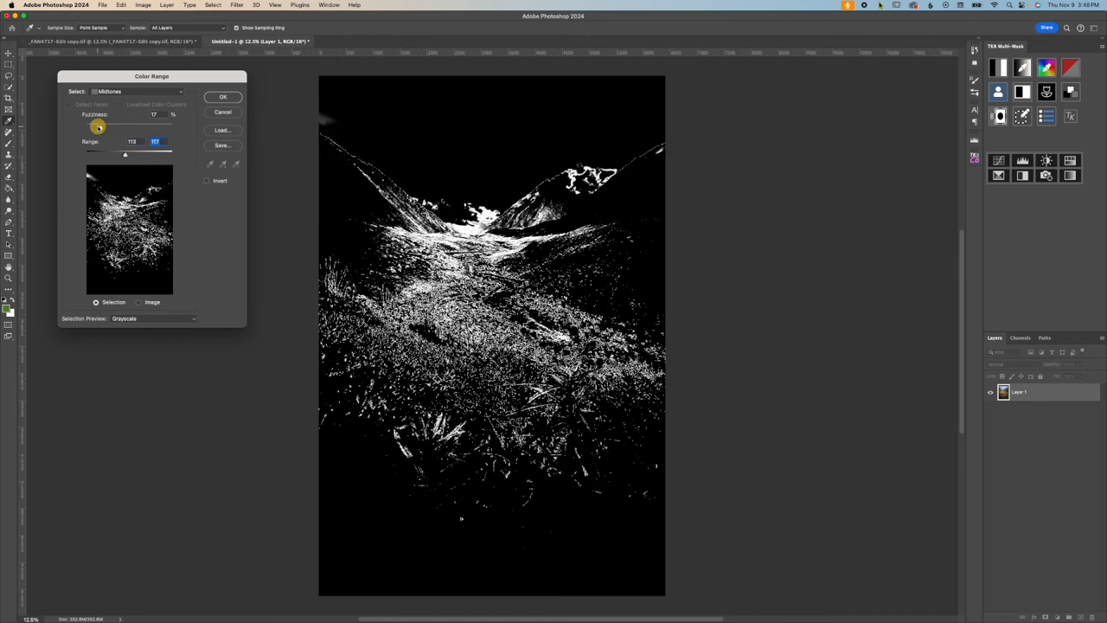
pyautogui.moveTo(99, 128)
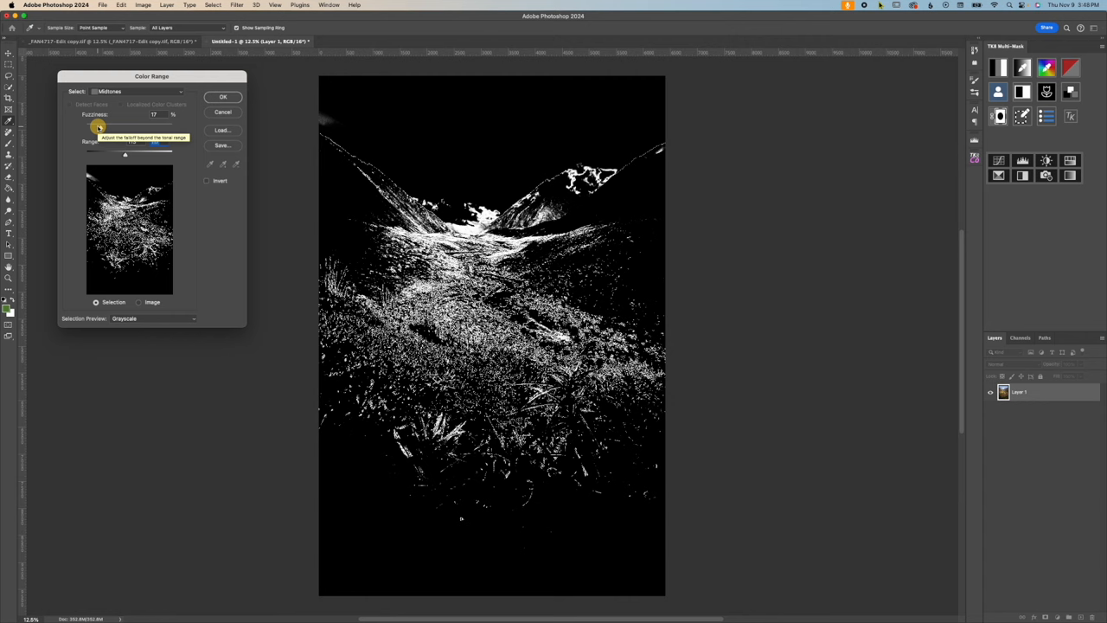
pyautogui.moveTo(125, 122); pyautogui.dragTo(154, 123)
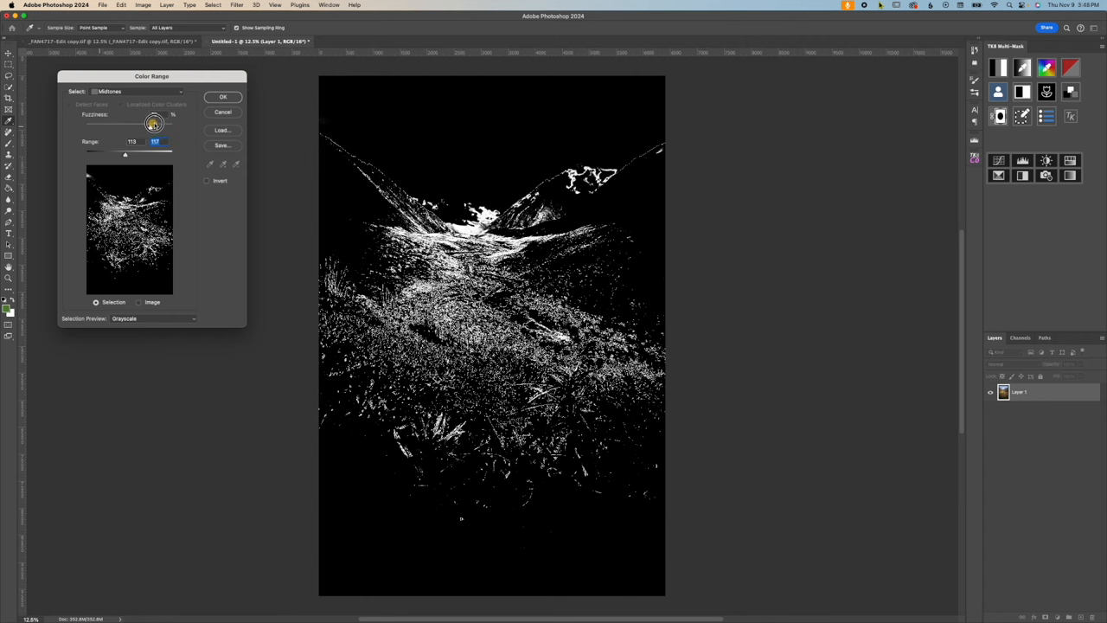
pyautogui.moveTo(156, 124); pyautogui.dragTo(169, 125)
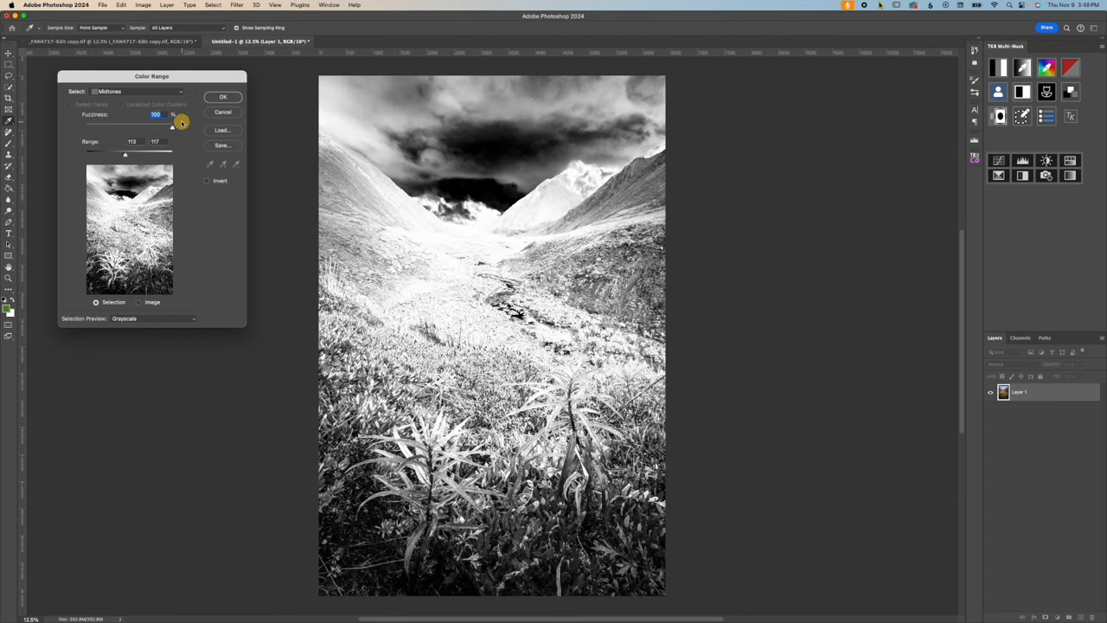
pyautogui.click(222, 97)
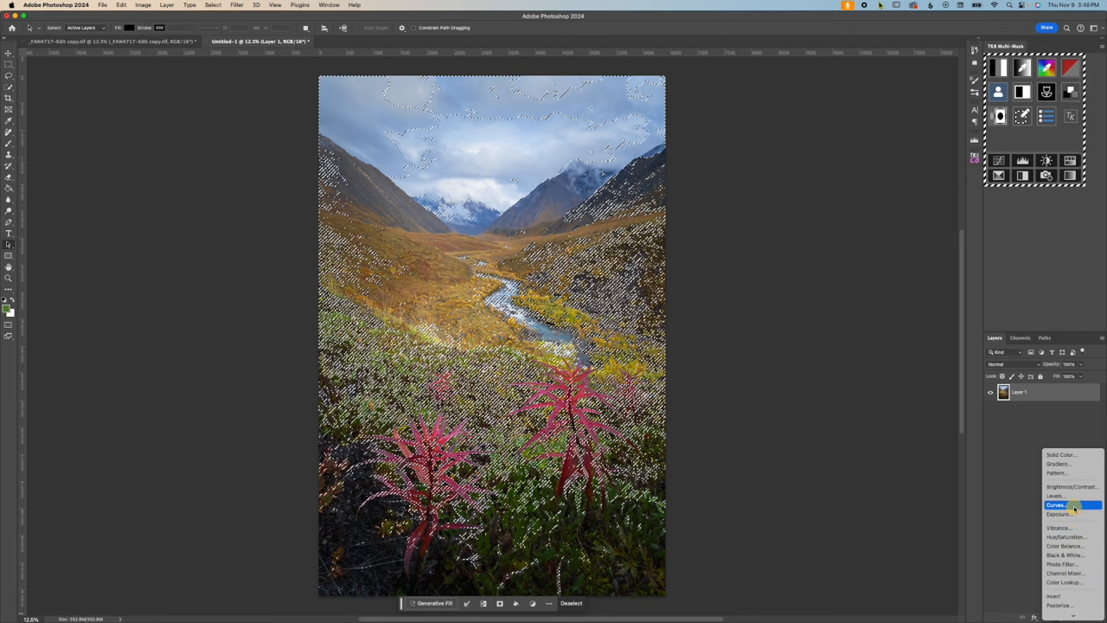
# Add a Curves adjustment layer masked to the mid-tones and lift the brighter mid-tones slightly
pyautogui.click(1055, 505)
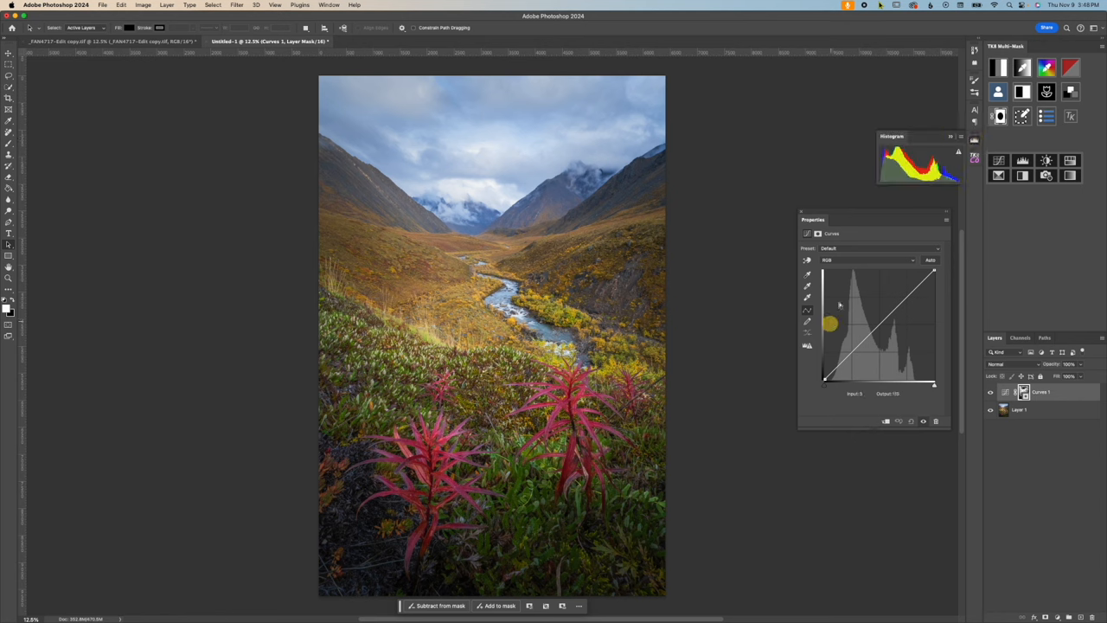
pyautogui.moveTo(828, 323); pyautogui.dragTo(851, 320)
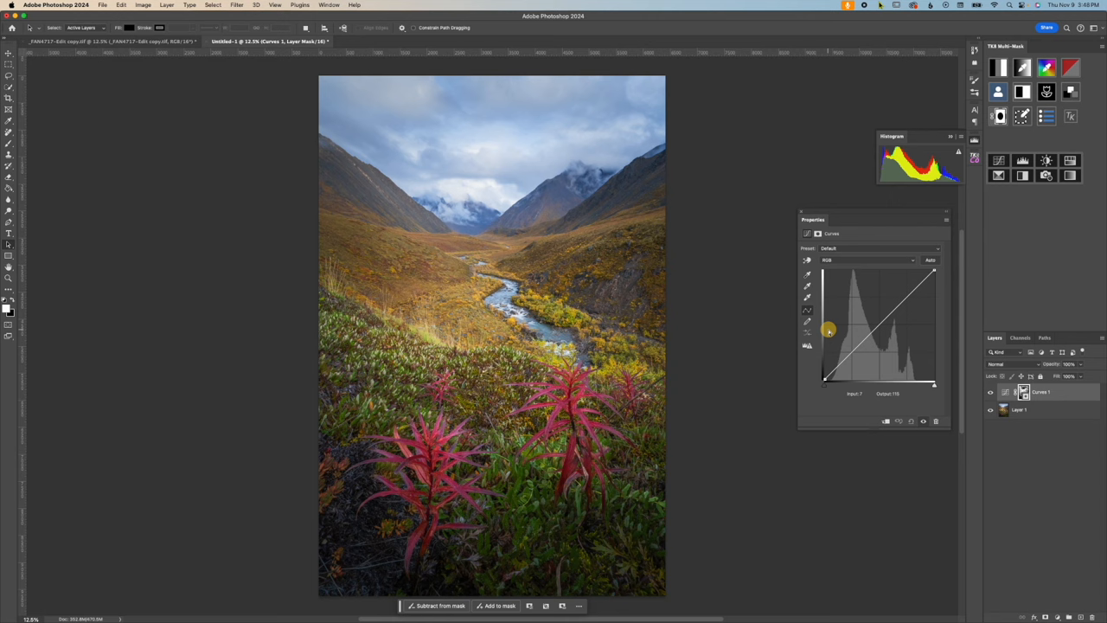
pyautogui.moveTo(828, 330); pyautogui.dragTo(897, 306)
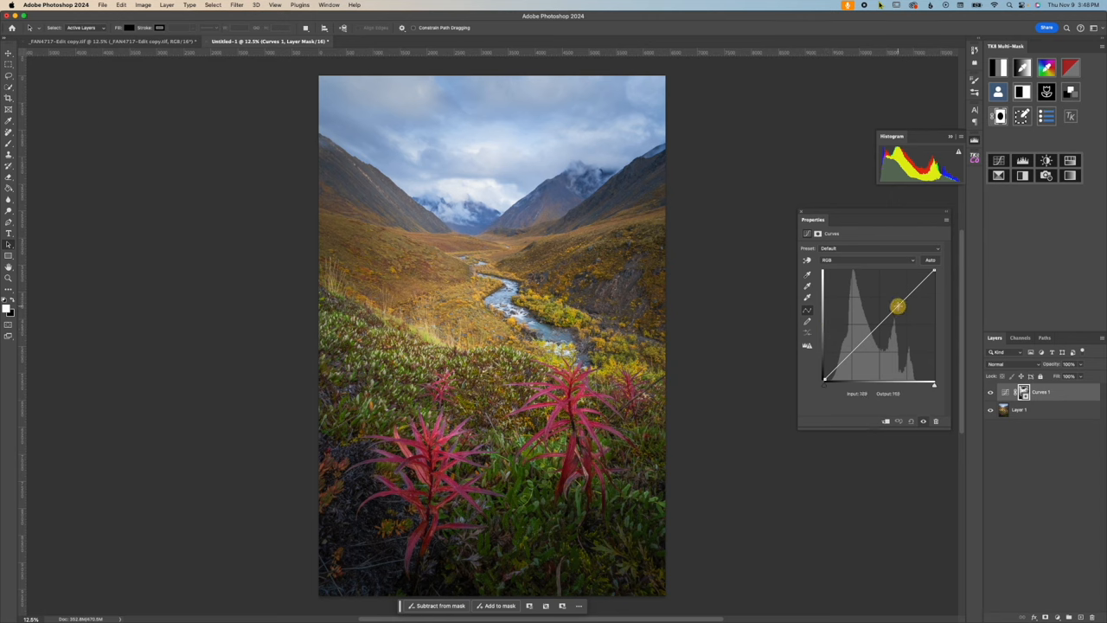
pyautogui.moveTo(898, 308); pyautogui.dragTo(897, 294)
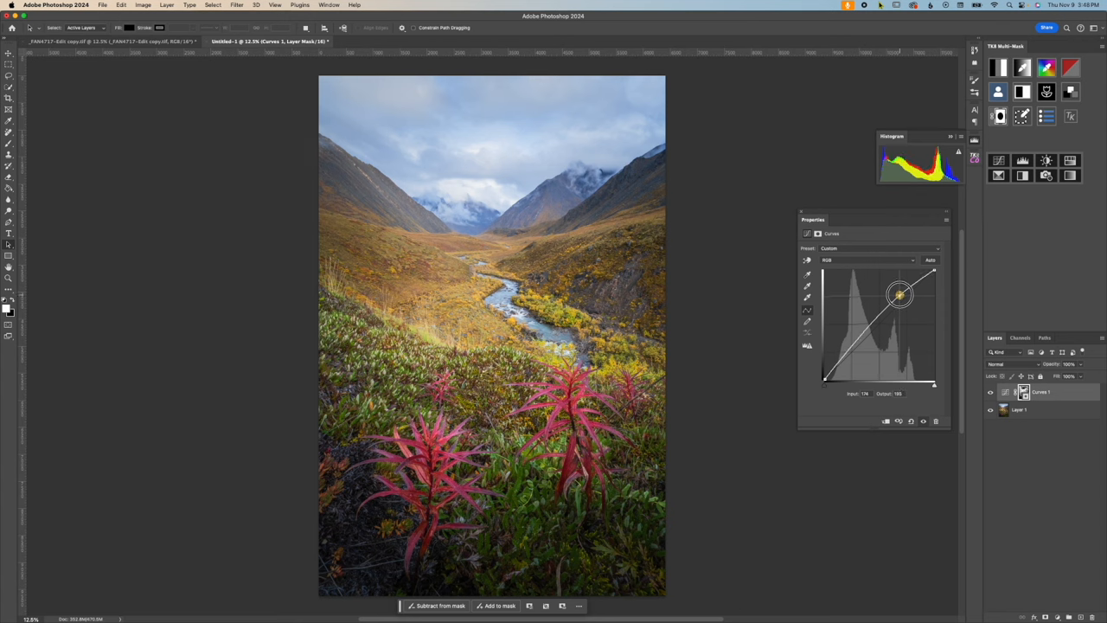
pyautogui.moveTo(899, 295); pyautogui.dragTo(899, 294)
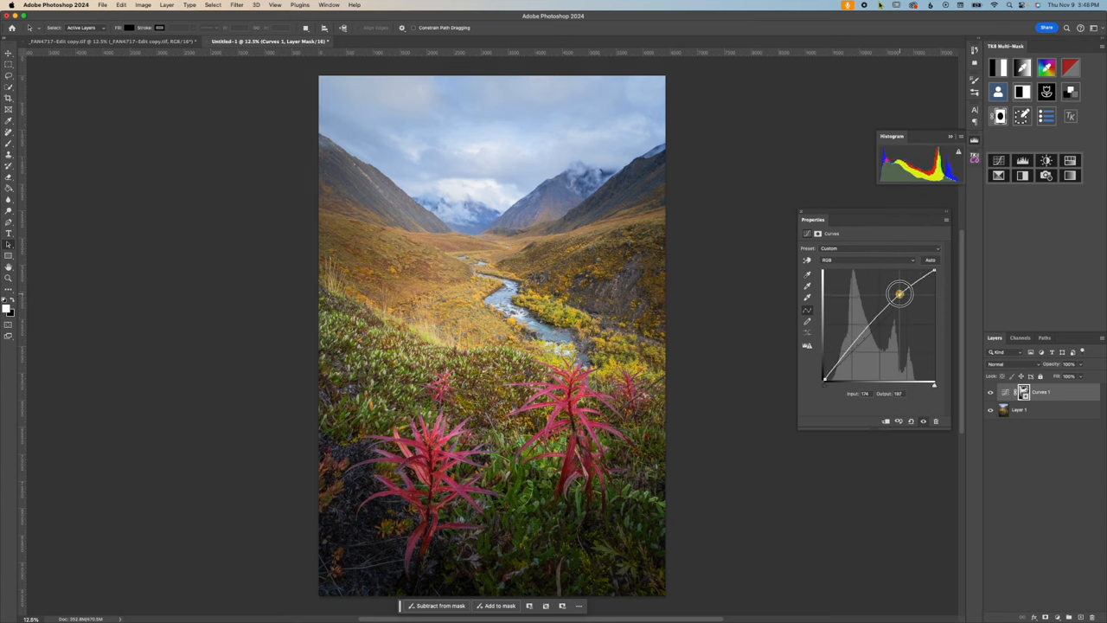
# Pull the darker mid-tones down into a gentle S-curve and toggle the layer to compare
pyautogui.moveTo(899, 294); pyautogui.dragTo(849, 346)
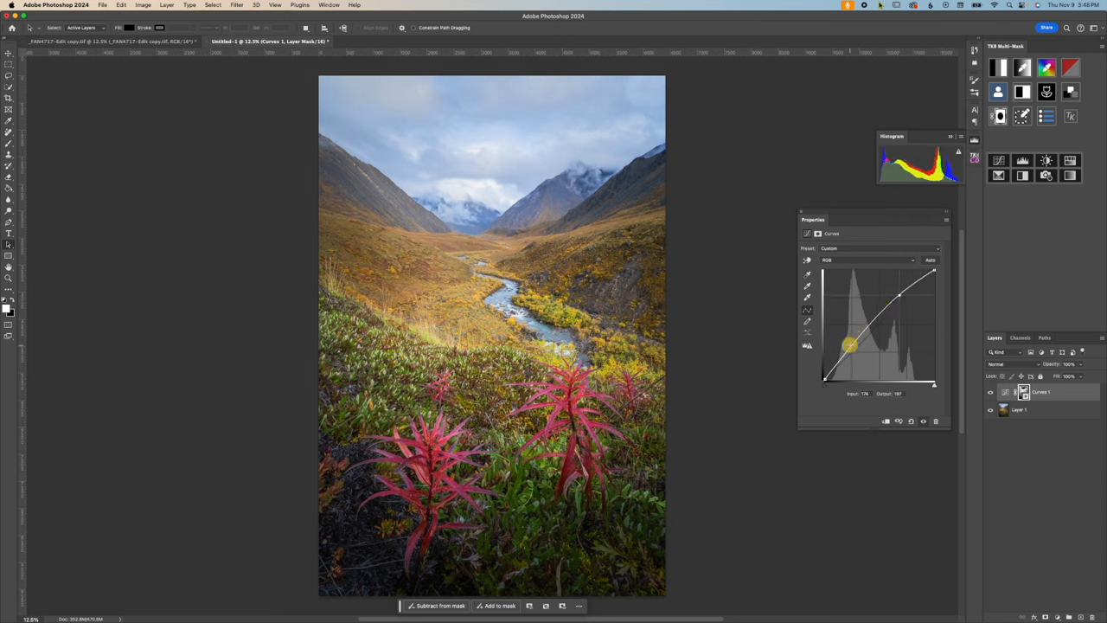
pyautogui.moveTo(848, 344); pyautogui.dragTo(849, 355)
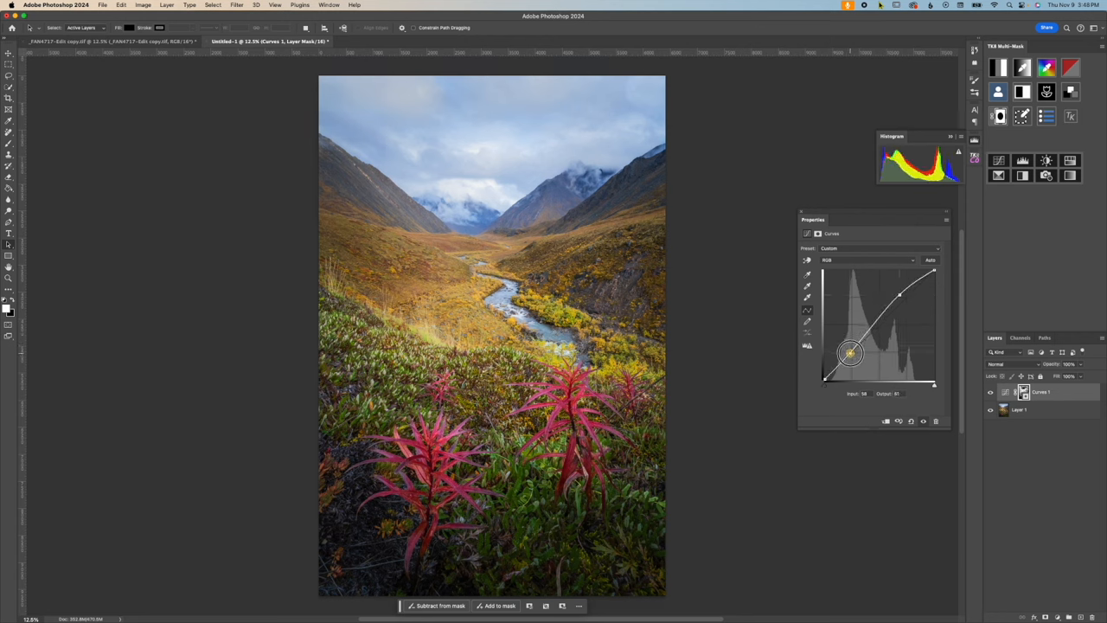
pyautogui.moveTo(850, 353); pyautogui.dragTo(849, 358)
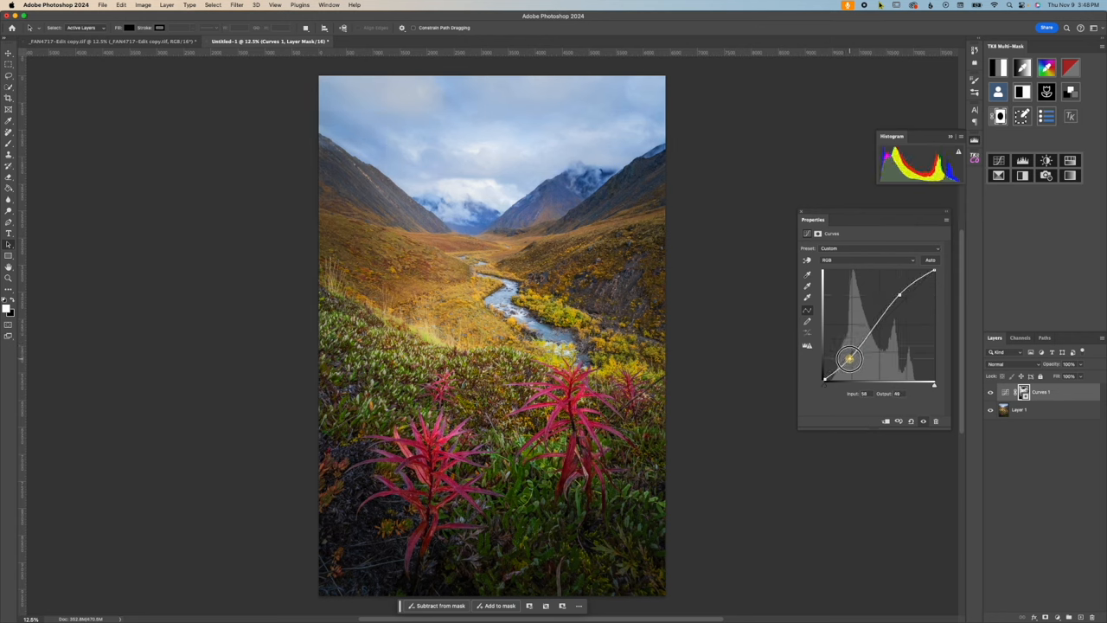
pyautogui.moveTo(849, 358); pyautogui.dragTo(849, 361)
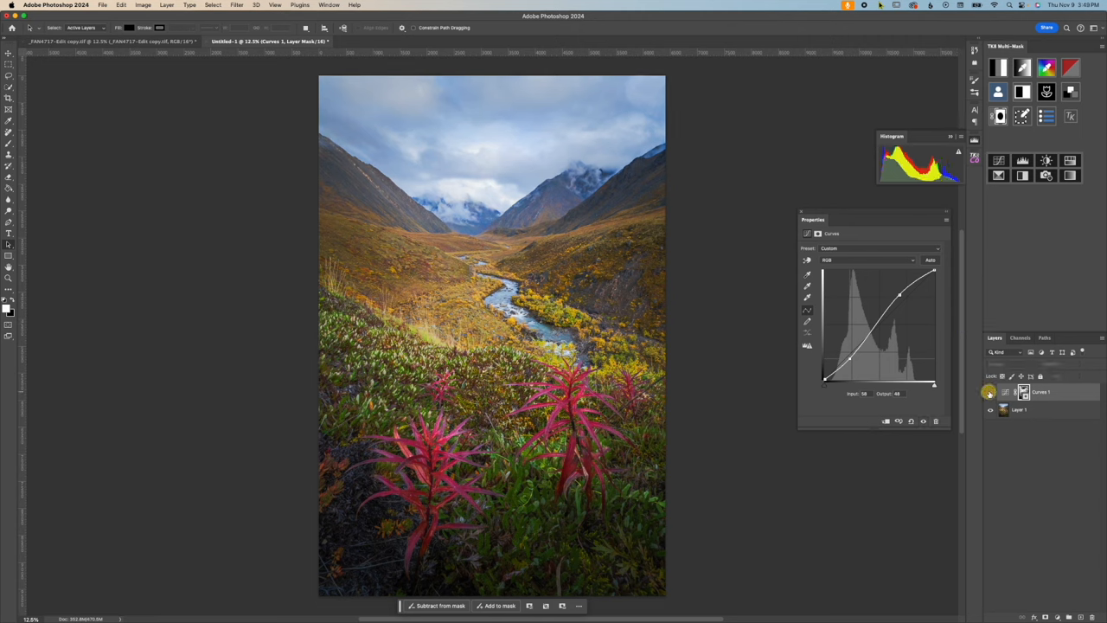
pyautogui.click(1024, 393)
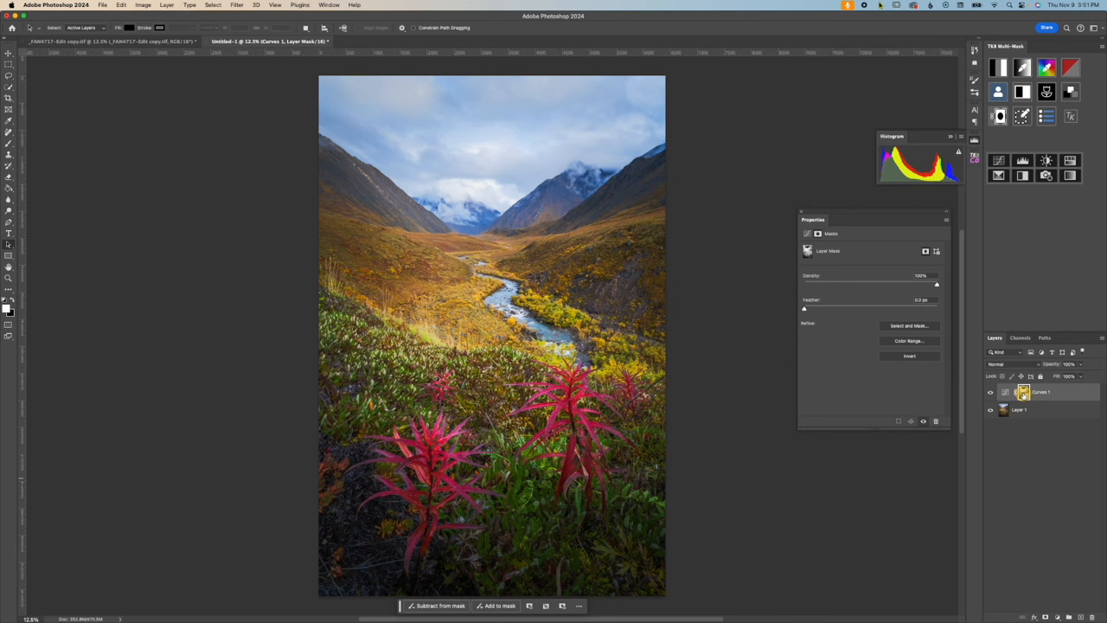
pyautogui.moveTo(1024, 391)
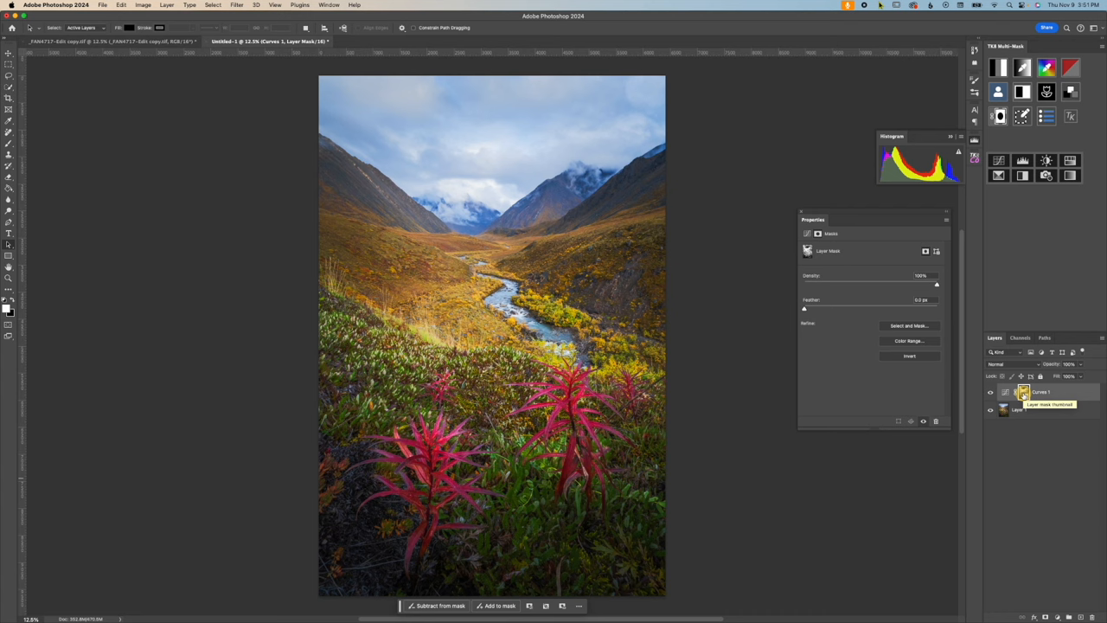
# Bring up the mask options on the valley photo's Curves layer mask thumbnail
pyautogui.rightClick(1024, 391)
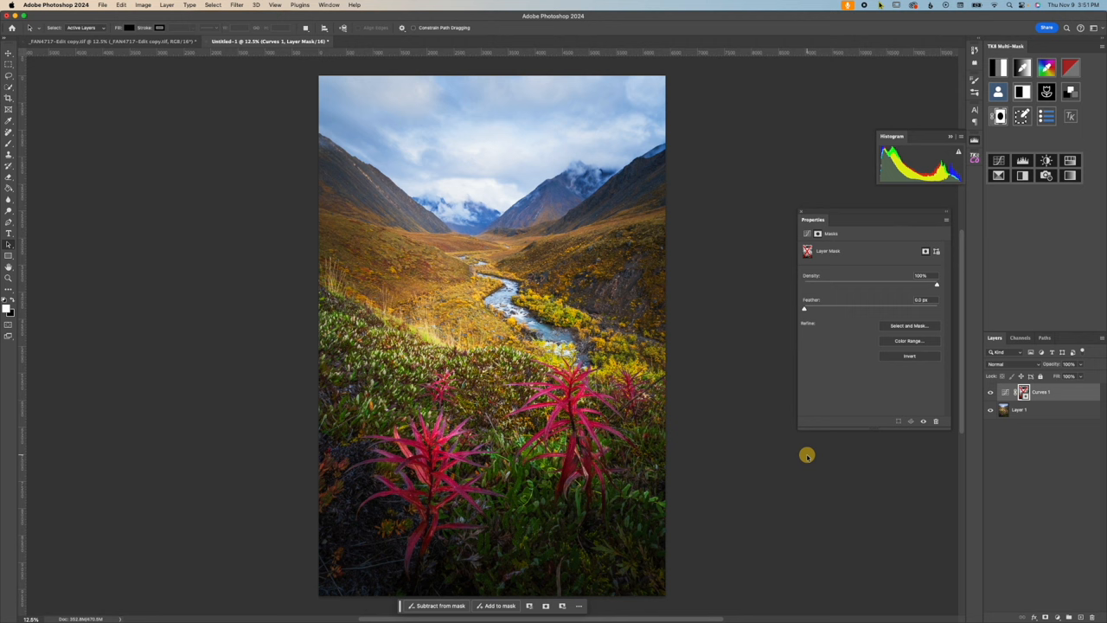
pyautogui.moveTo(438, 166)
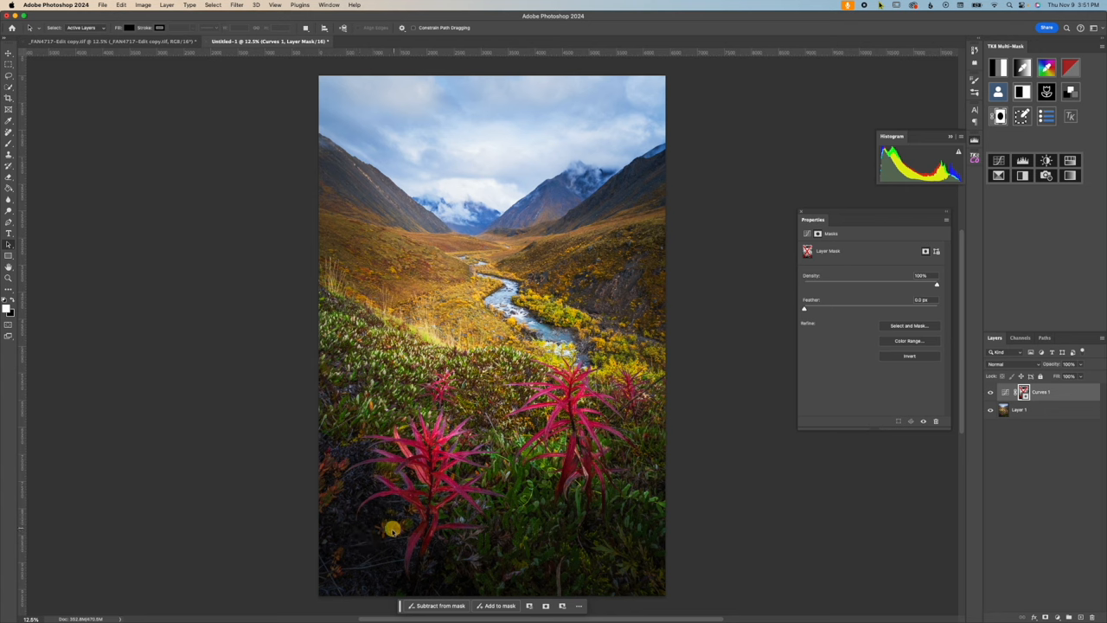
pyautogui.moveTo(424, 552)
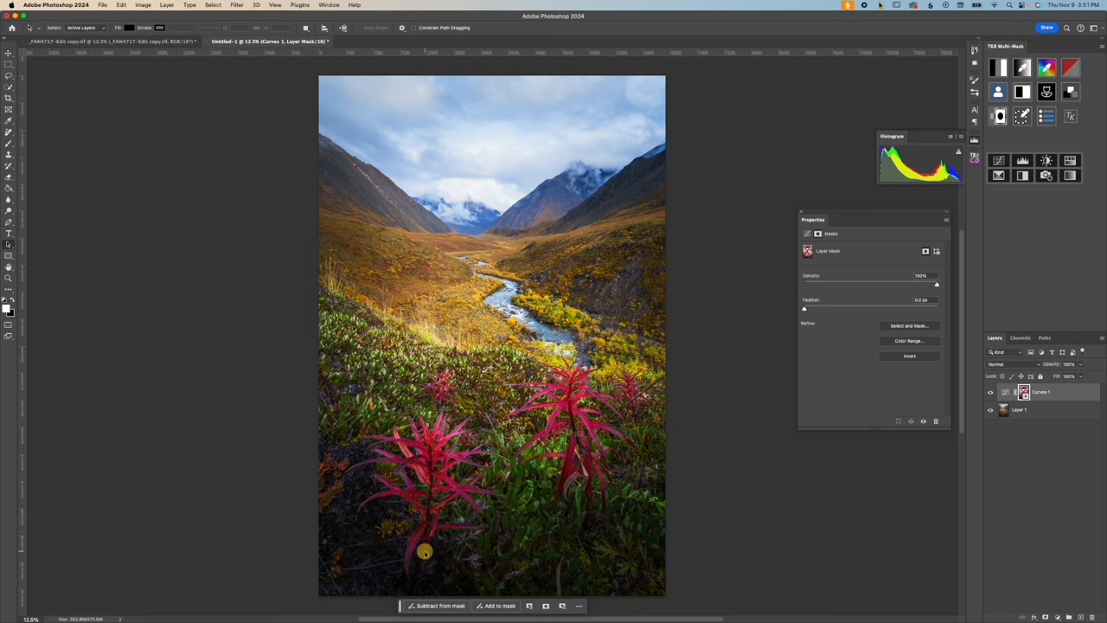
pyautogui.moveTo(702, 408)
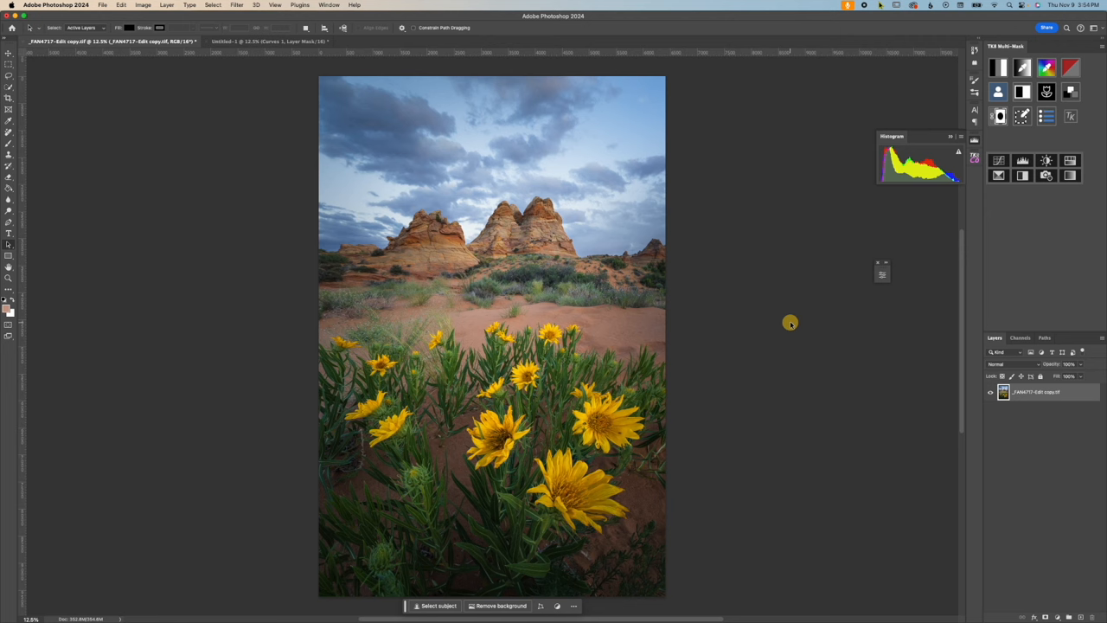
pyautogui.moveTo(948, 188)
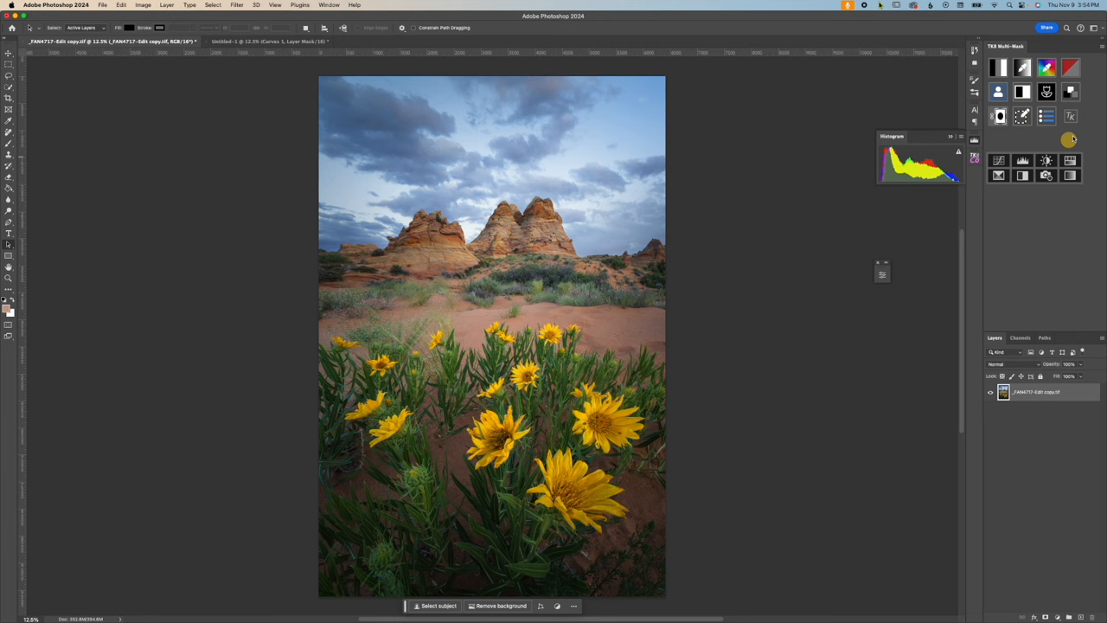
pyautogui.moveTo(1023, 69)
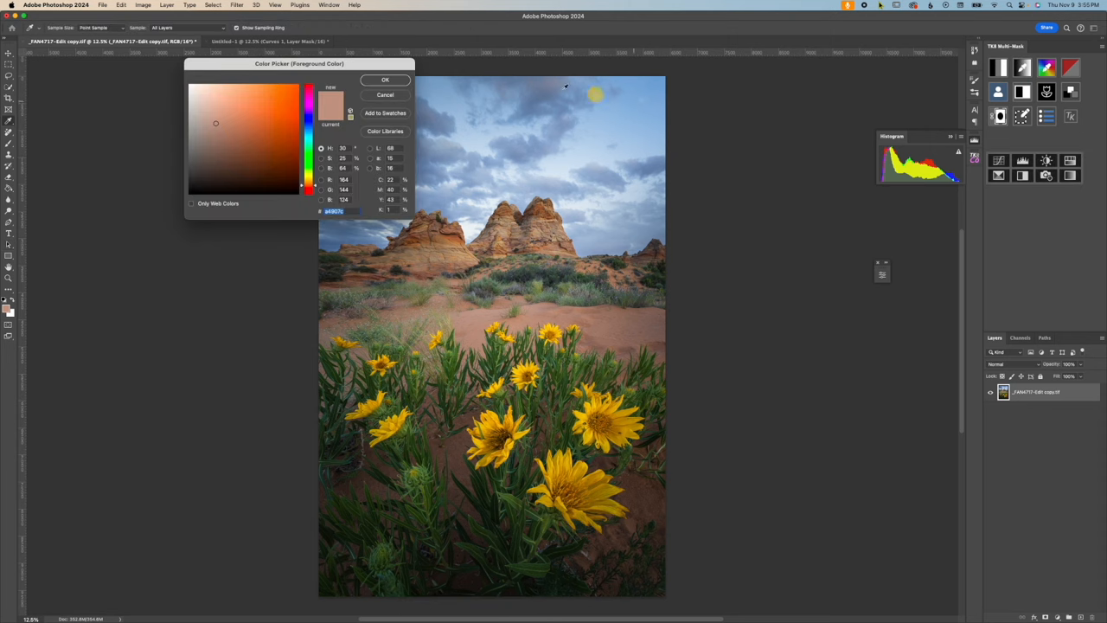
# Close the foreground colour picker while previewing the desert photo's grayscale luminosity mask
pyautogui.click(384, 80)
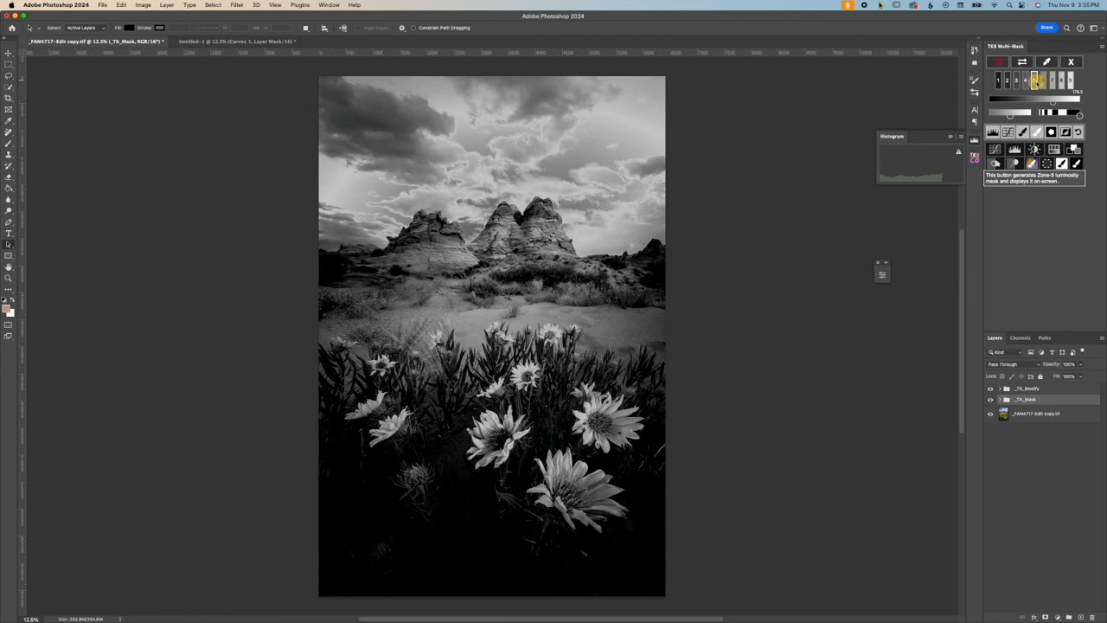
# Preview another TK zone luminosity mask where the desert photo's bright sky appears dark
pyautogui.click(1024, 81)
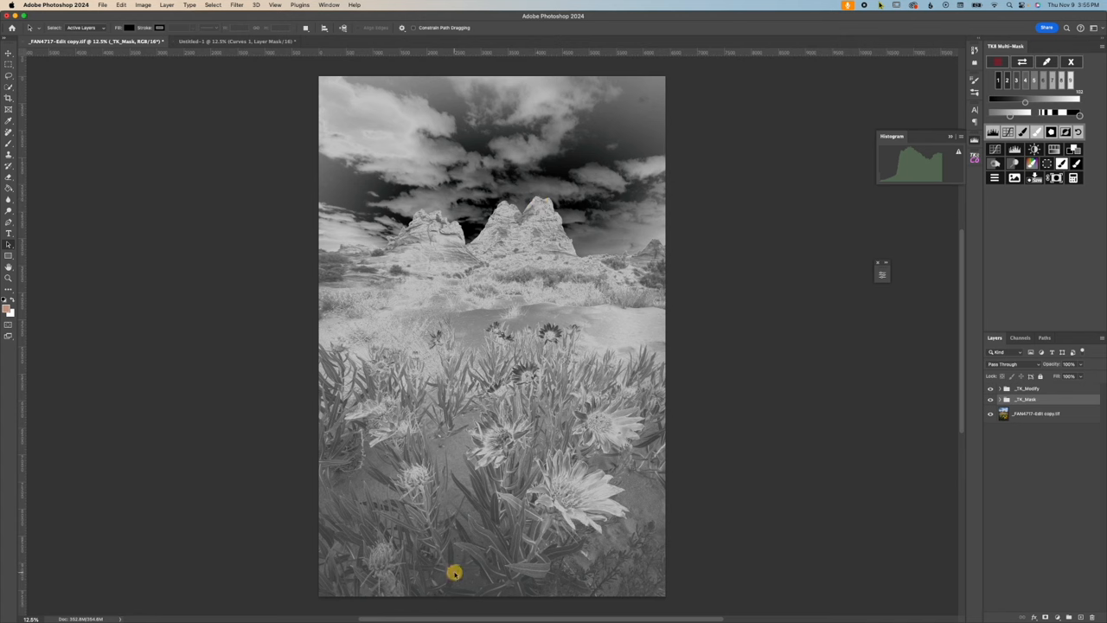
pyautogui.moveTo(688, 328)
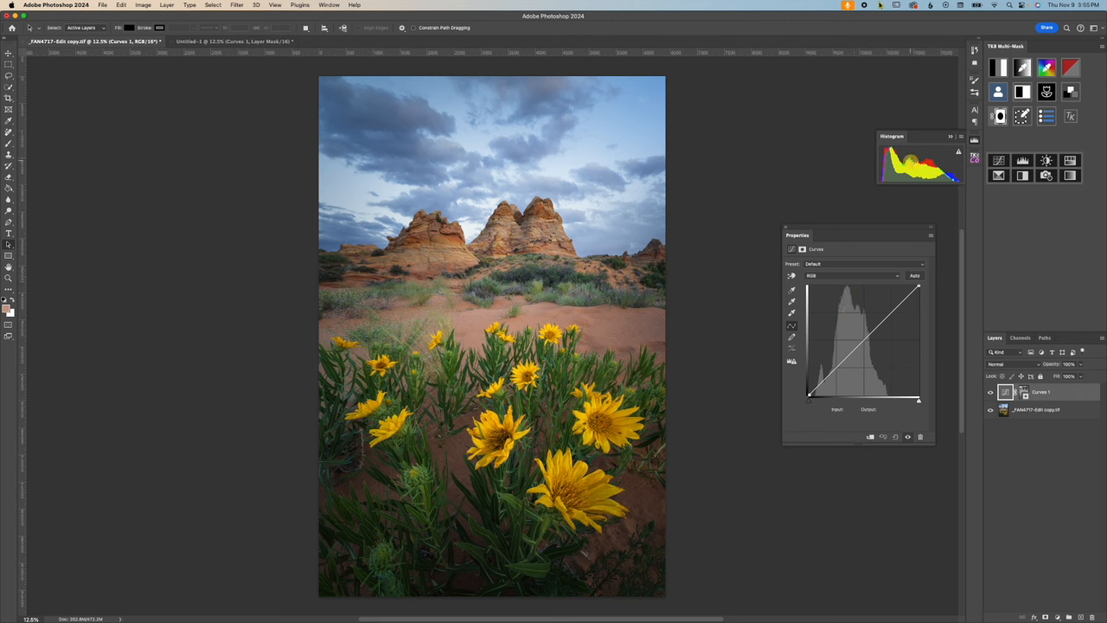
# Add a mid-point on the desert photo's Curves layer and raise the upper mid-tones, starting an S-curve
pyautogui.click(868, 334)
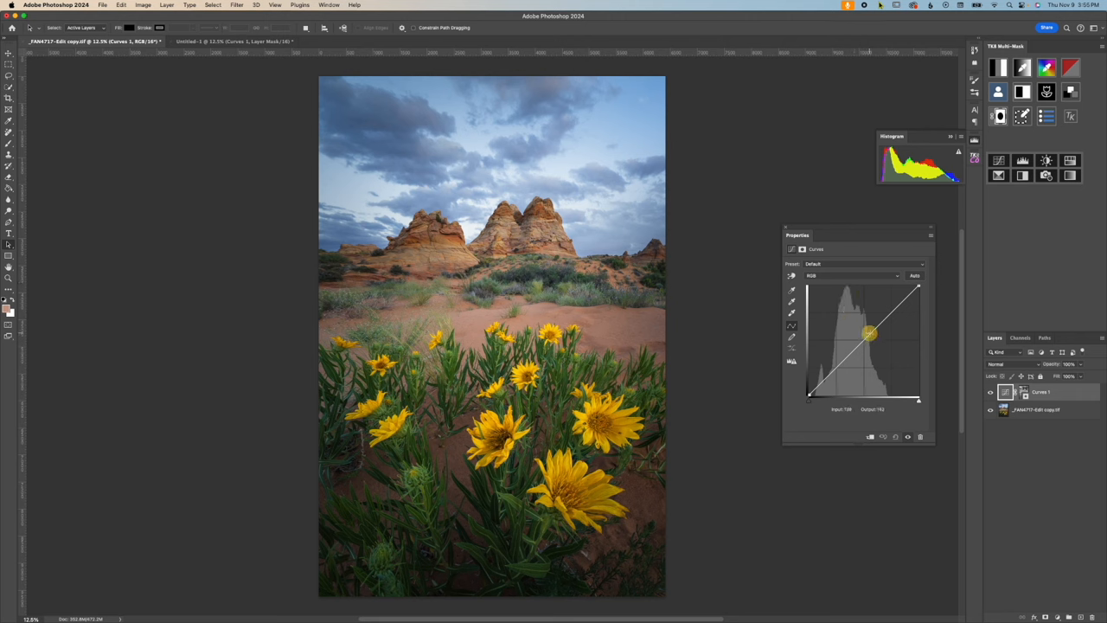
pyautogui.moveTo(869, 336); pyautogui.dragTo(868, 320)
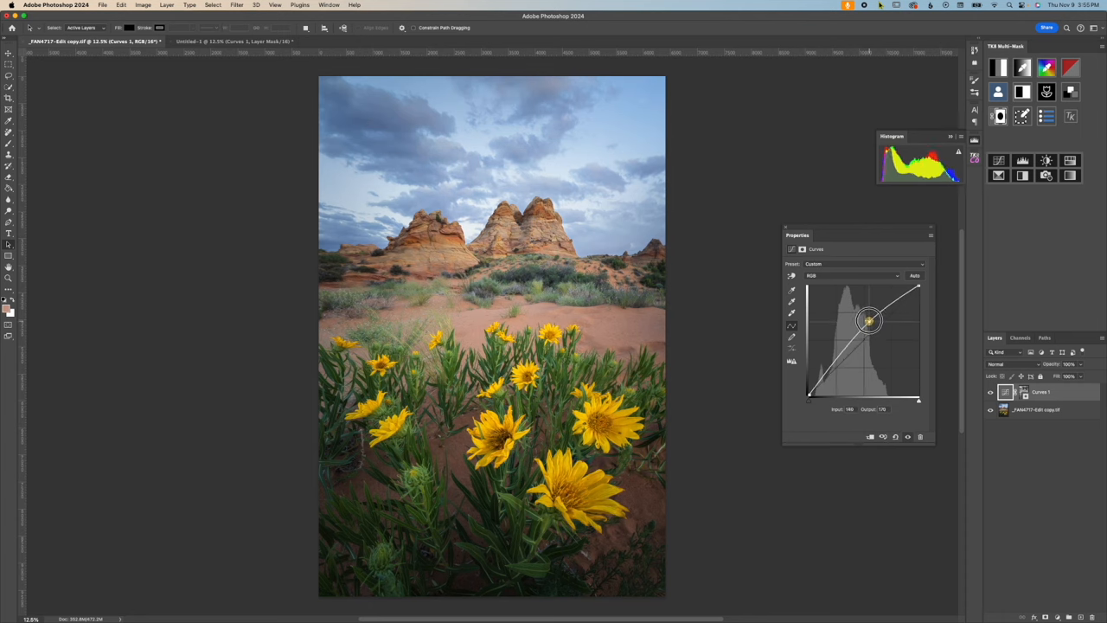
pyautogui.moveTo(869, 320); pyautogui.dragTo(868, 318)
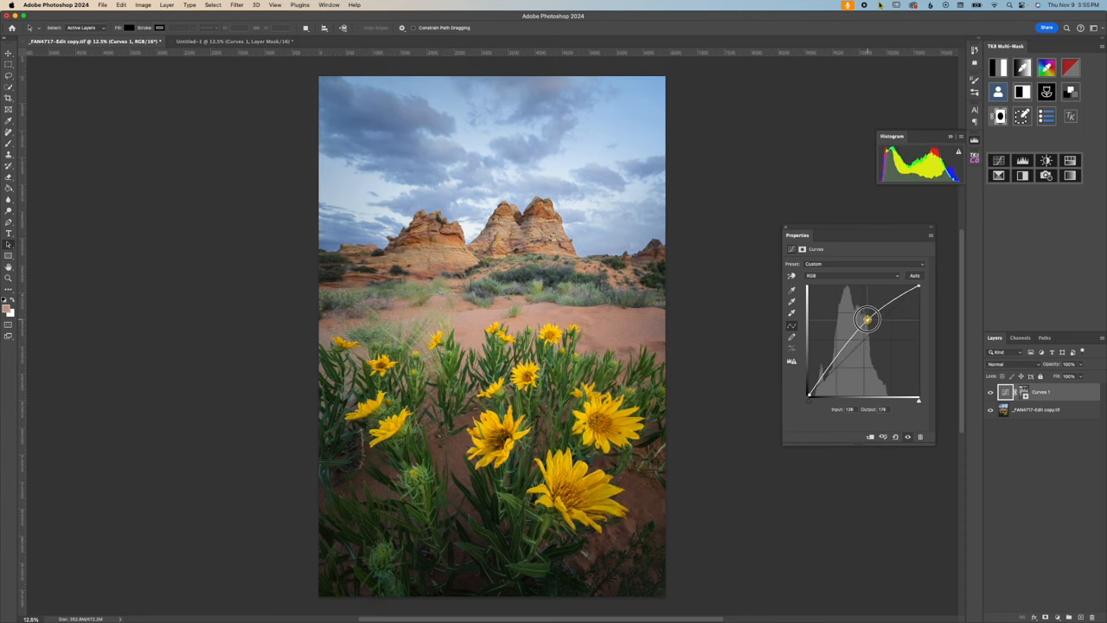
pyautogui.moveTo(868, 320); pyautogui.dragTo(834, 367)
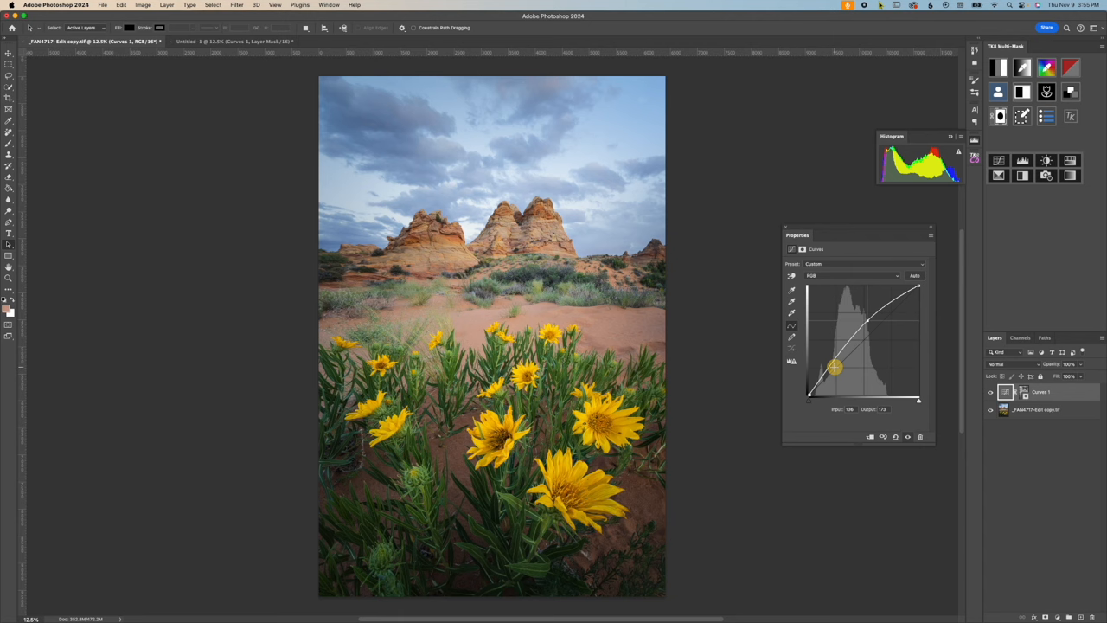
pyautogui.moveTo(833, 366); pyautogui.dragTo(831, 371)
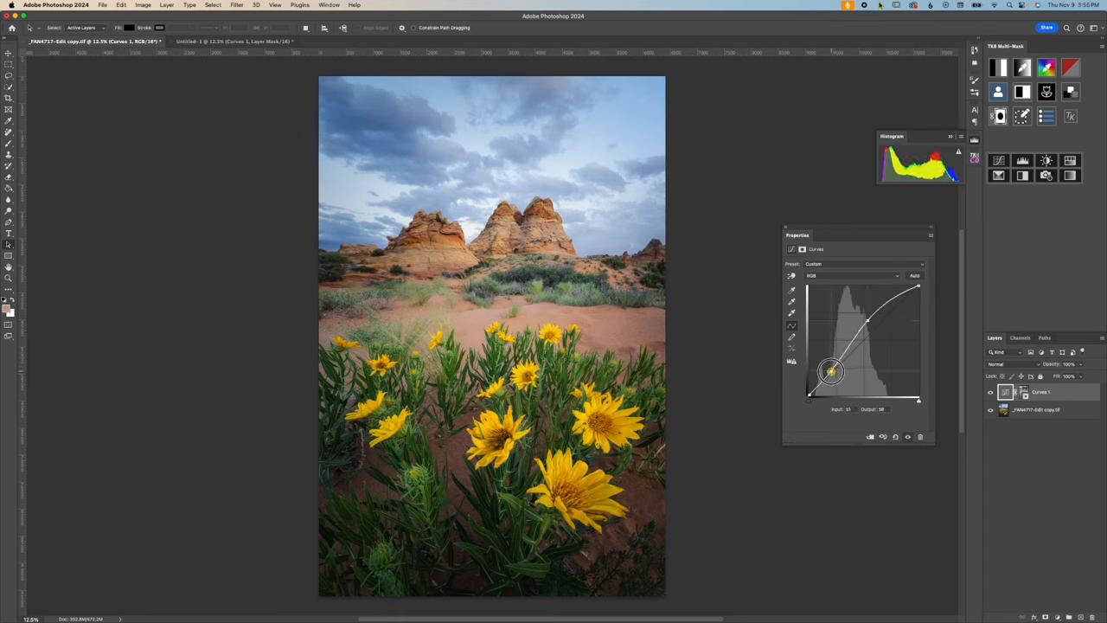
# Refine the shadow and highlight points of the S-curve for stronger mid-tone contrast
pyautogui.moveTo(829, 372); pyautogui.dragTo(830, 370)
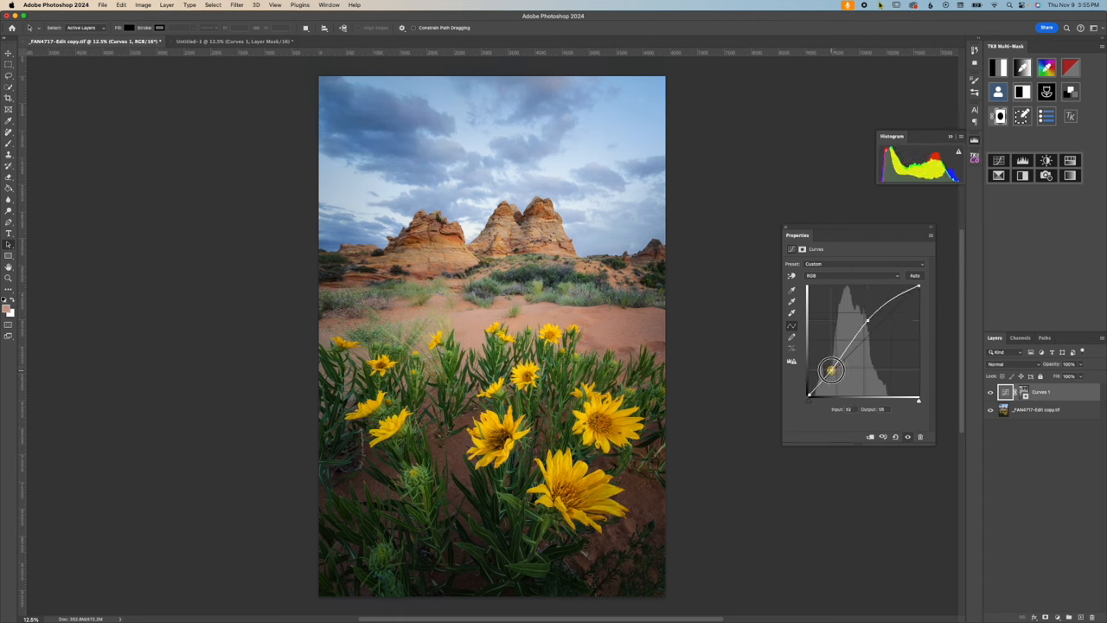
pyautogui.moveTo(830, 370); pyautogui.dragTo(828, 377)
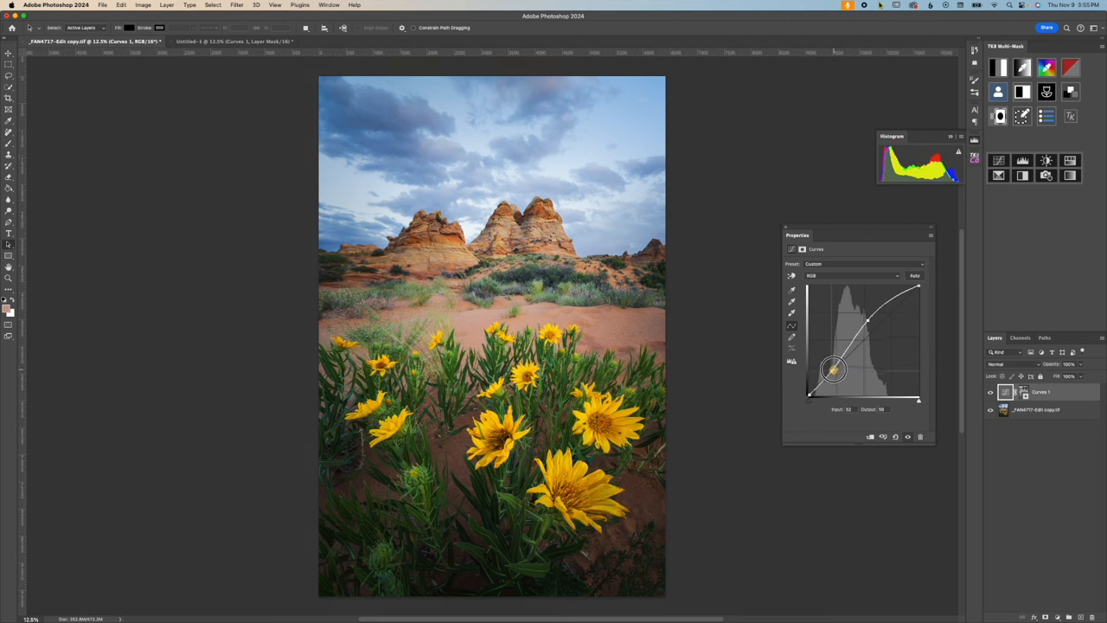
pyautogui.moveTo(833, 370); pyautogui.dragTo(830, 377)
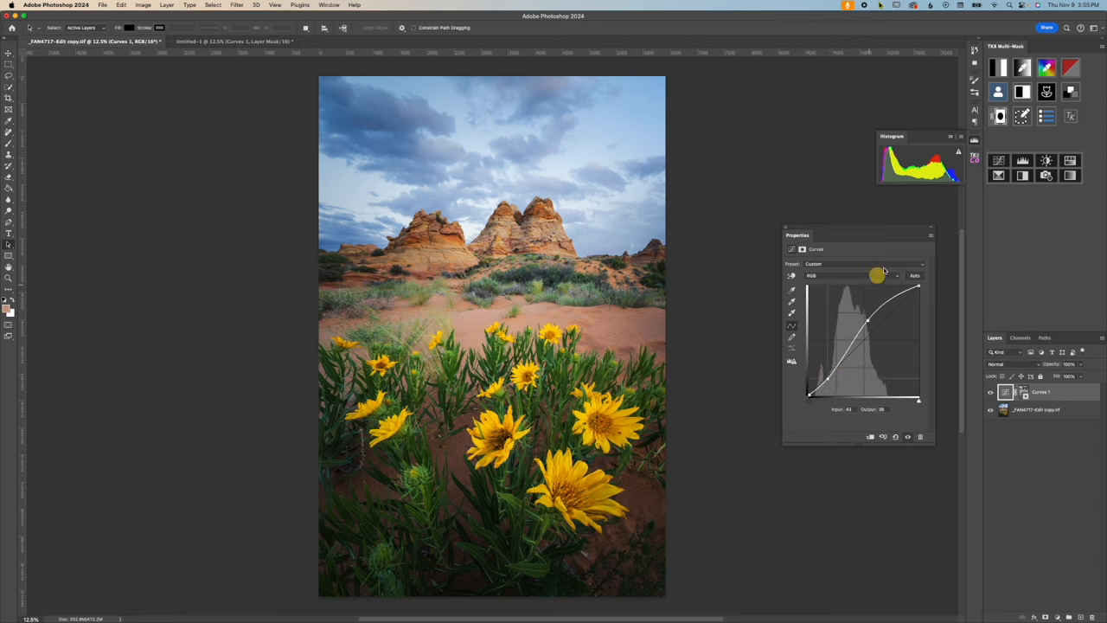
pyautogui.moveTo(868, 323); pyautogui.dragTo(868, 318)
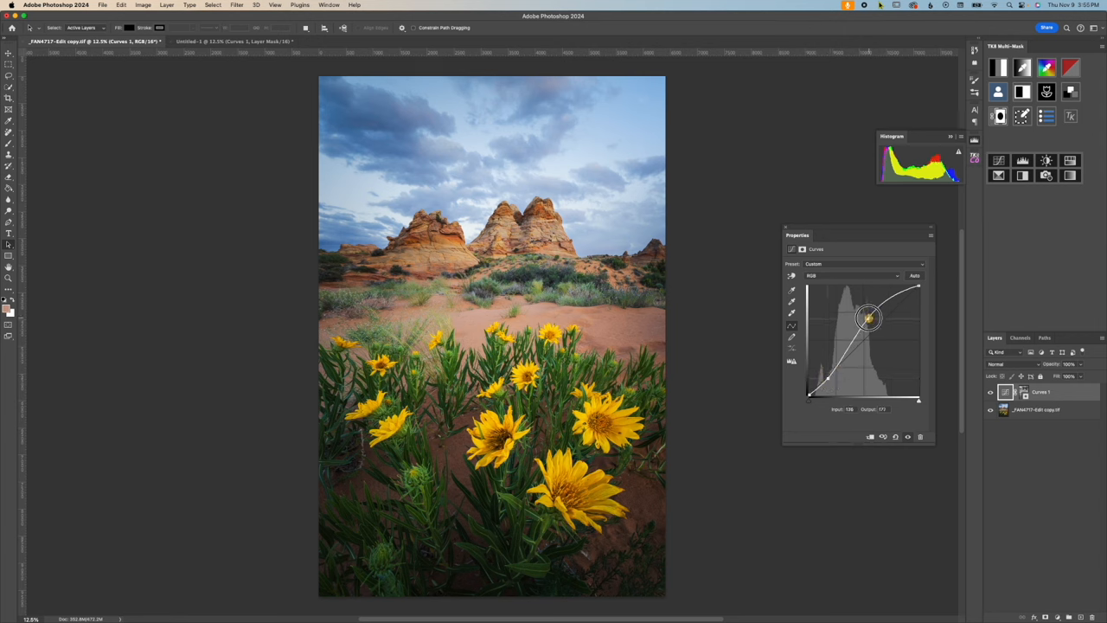
pyautogui.moveTo(868, 318); pyautogui.dragTo(869, 323)
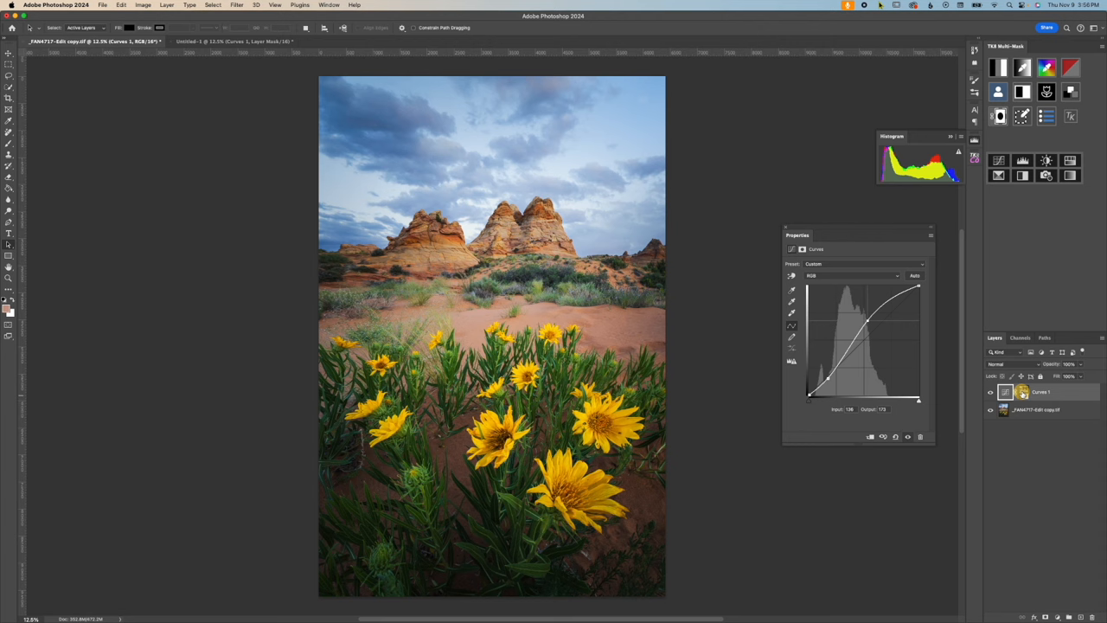
# Apply a luminosity-based mask option to the desert Curves layer and show its density and feather properties
pyautogui.rightClick(1024, 390)
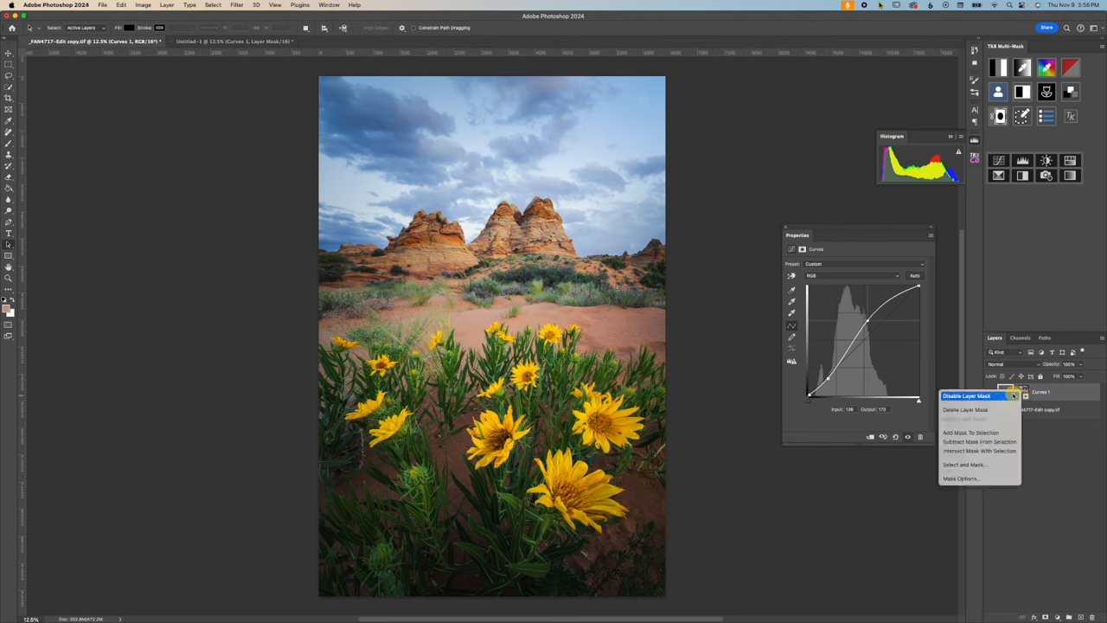
pyautogui.click(965, 394)
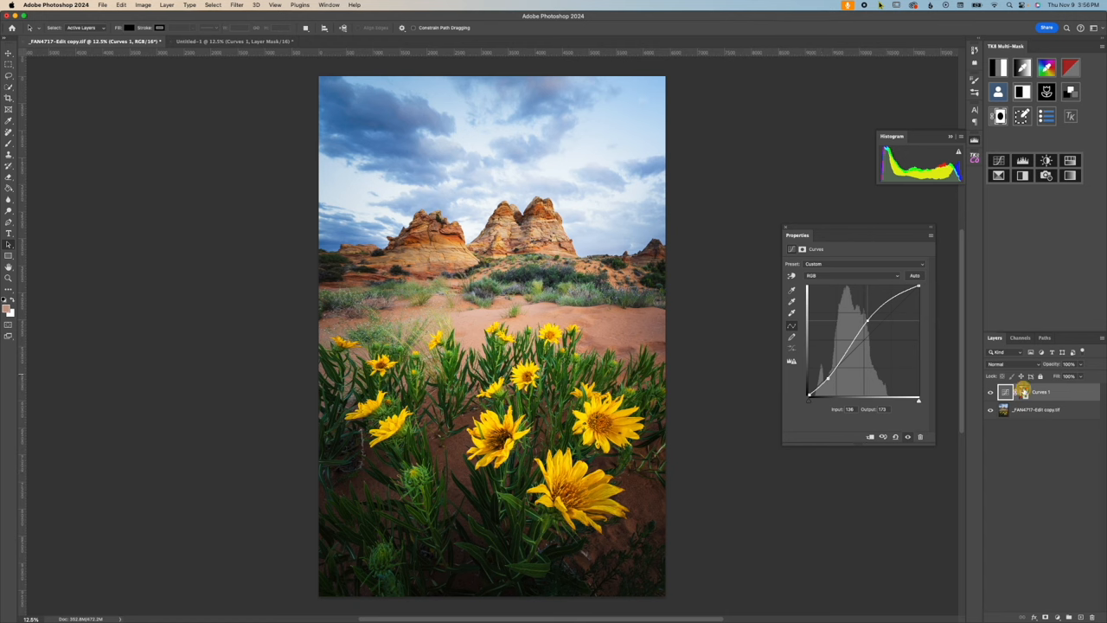
pyautogui.click(1024, 390)
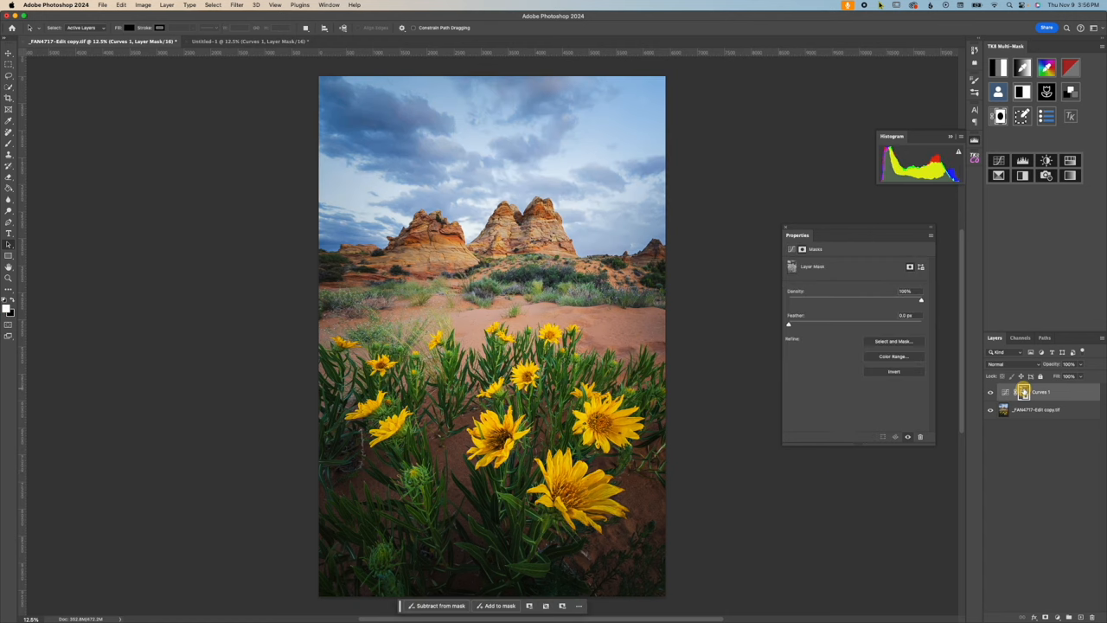